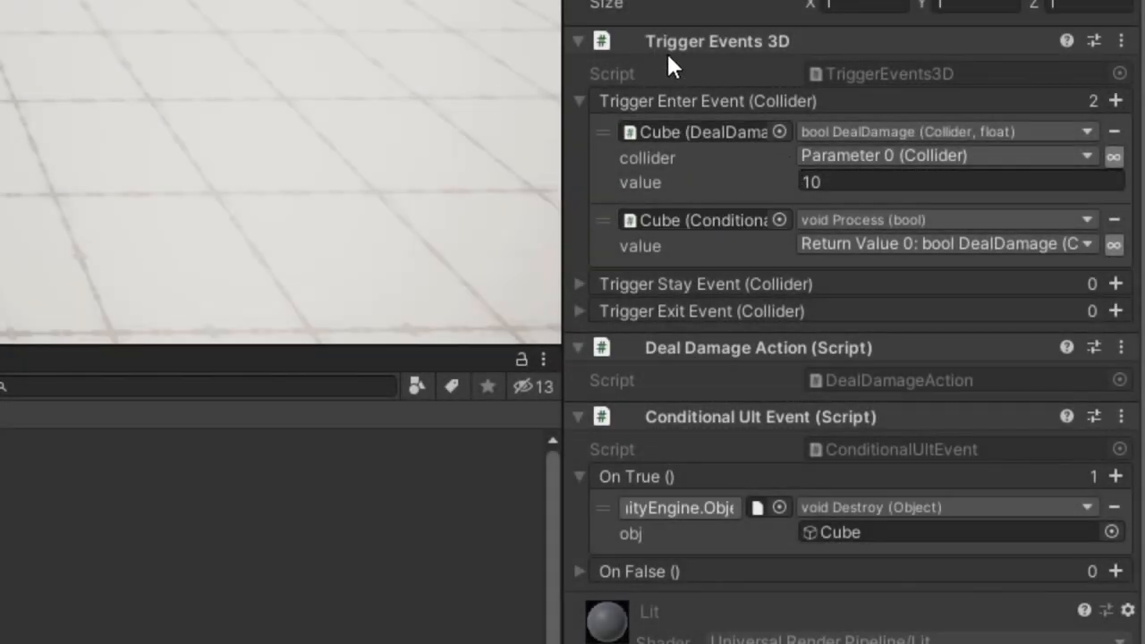
{"action": "mouse_move", "coordinate": [759, 50]}
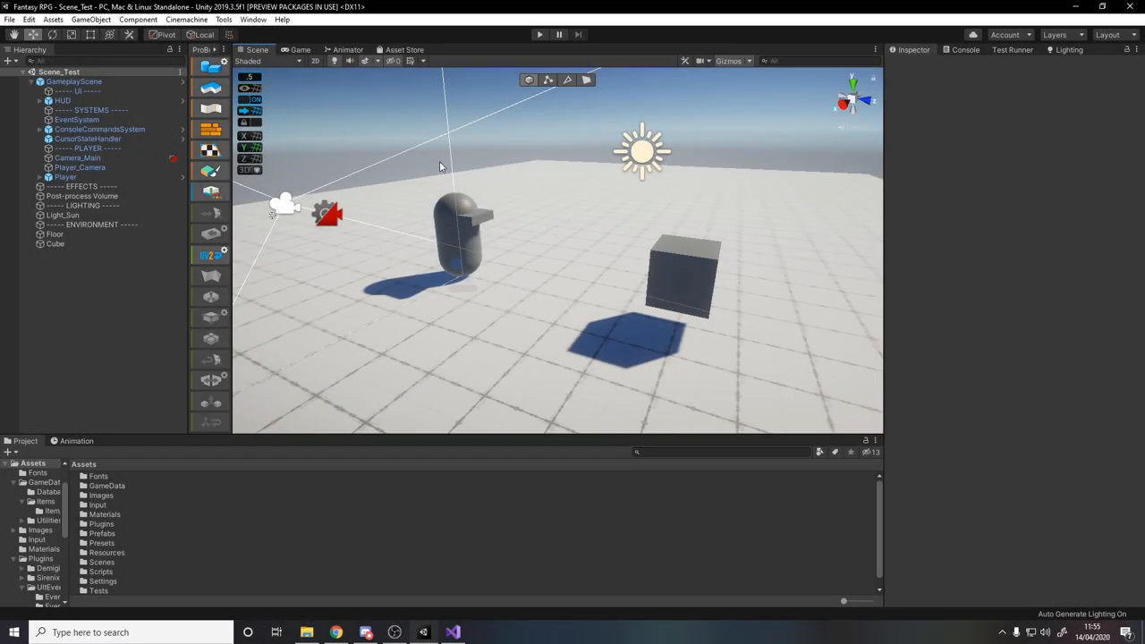
{"action": "mouse_move", "coordinate": [387, 224]}
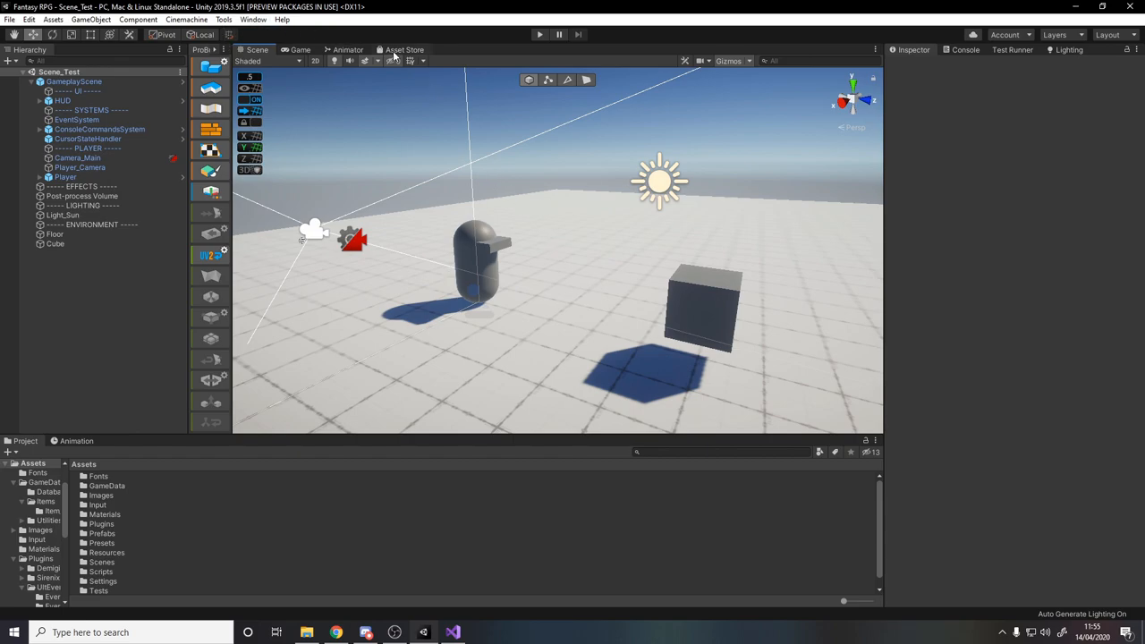
Import the free UltEvents package from its Asset Store page, confirming all package files
{"action": "left_click", "coordinate": [254, 18]}
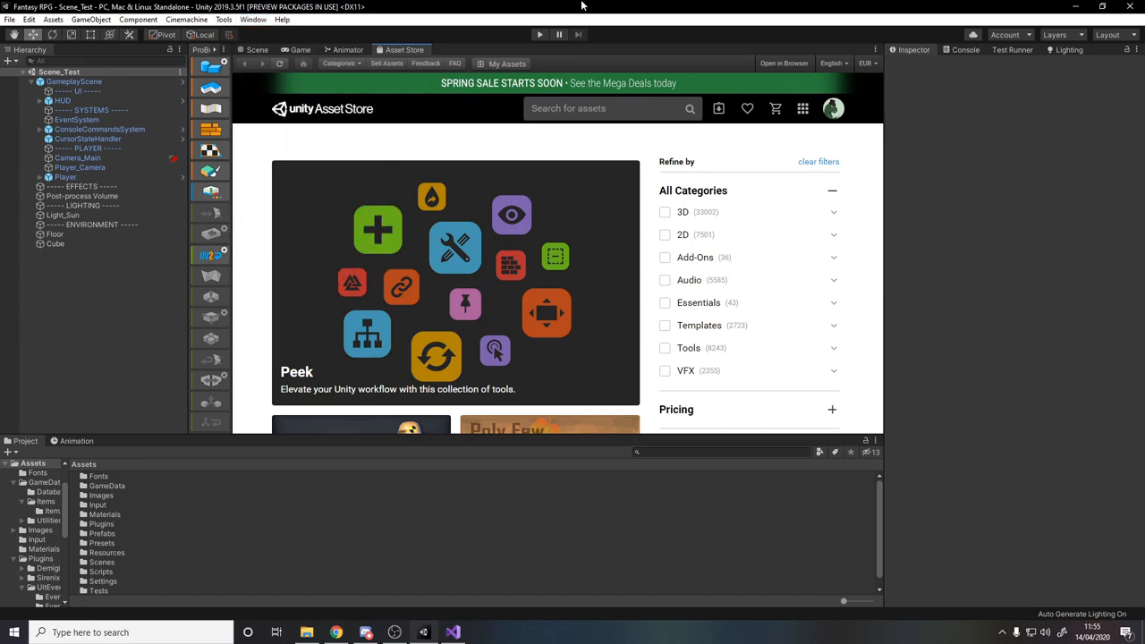
{"action": "left_click", "coordinate": [537, 109]}
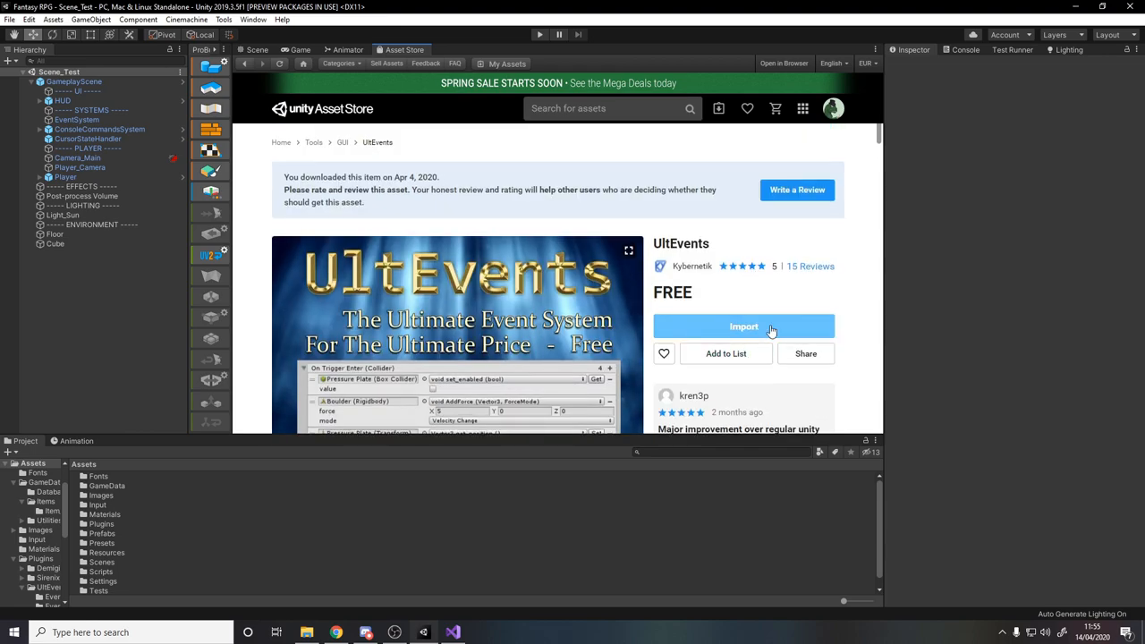
{"action": "left_click", "coordinate": [744, 325]}
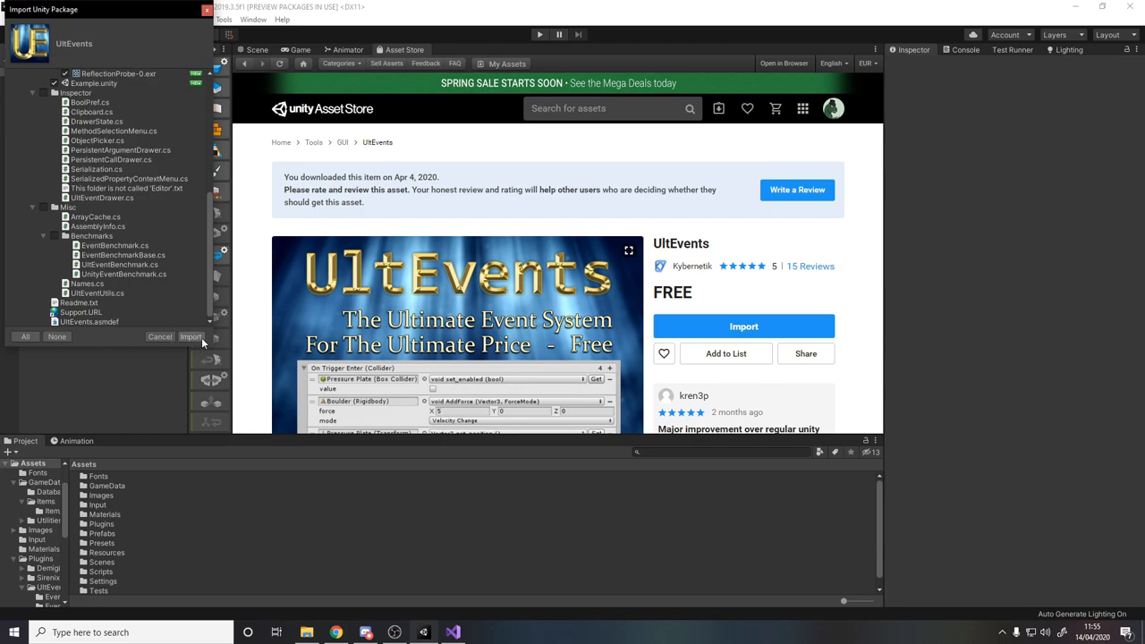
{"action": "left_click", "coordinate": [190, 337]}
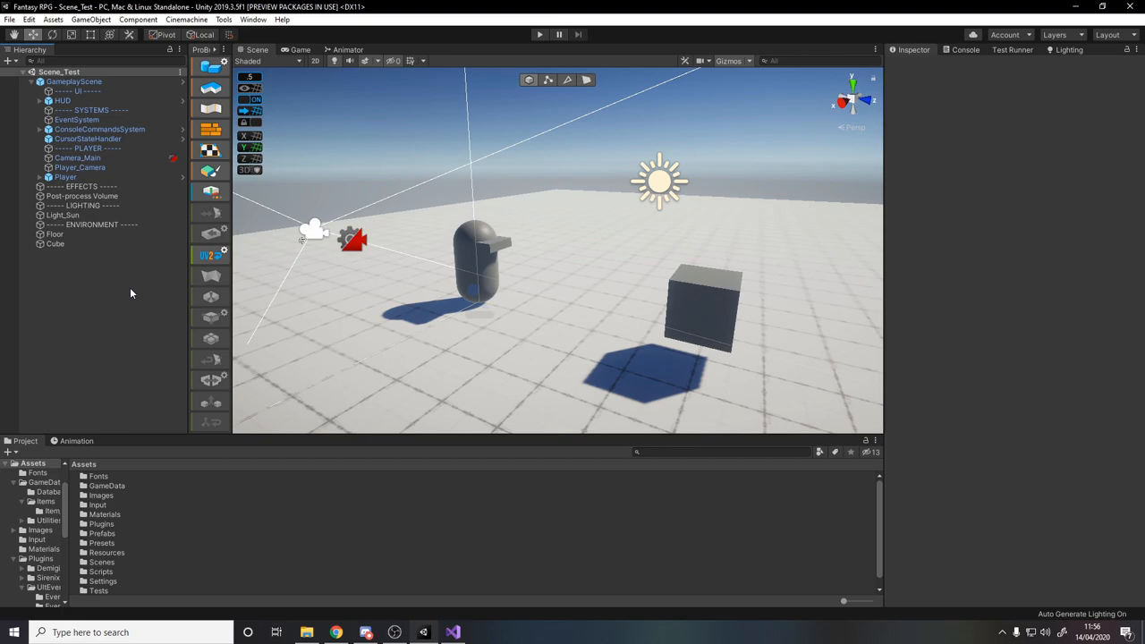
{"action": "mouse_move", "coordinate": [100, 261]}
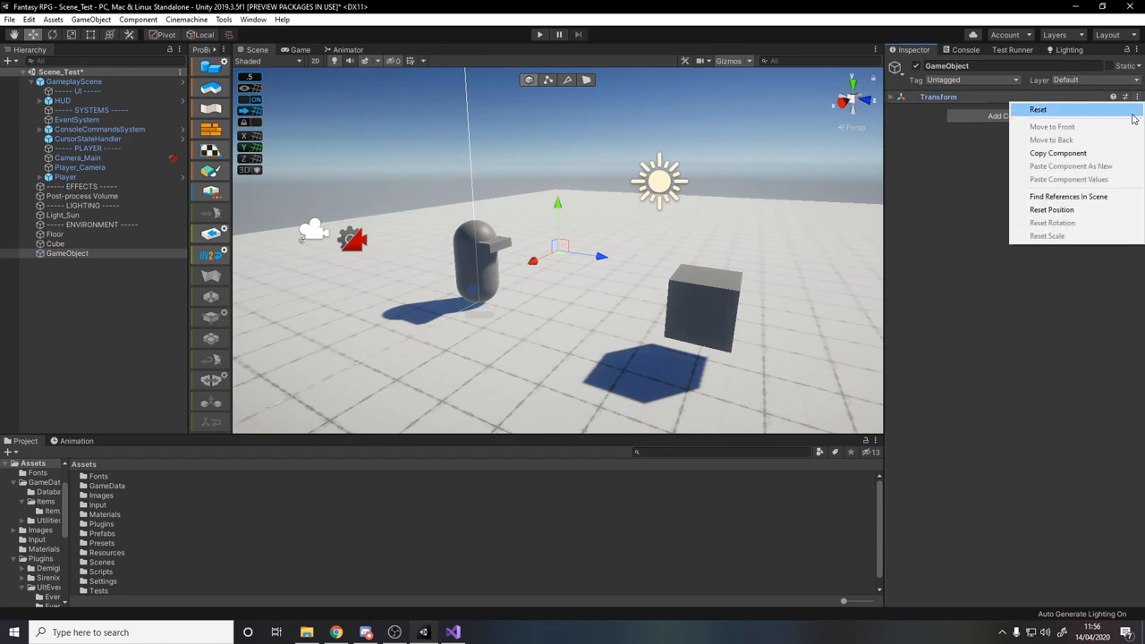
Reset the empty GameObject's transform and add a Player Input set to Invoke Unity Events
{"action": "left_click", "coordinate": [1037, 109]}
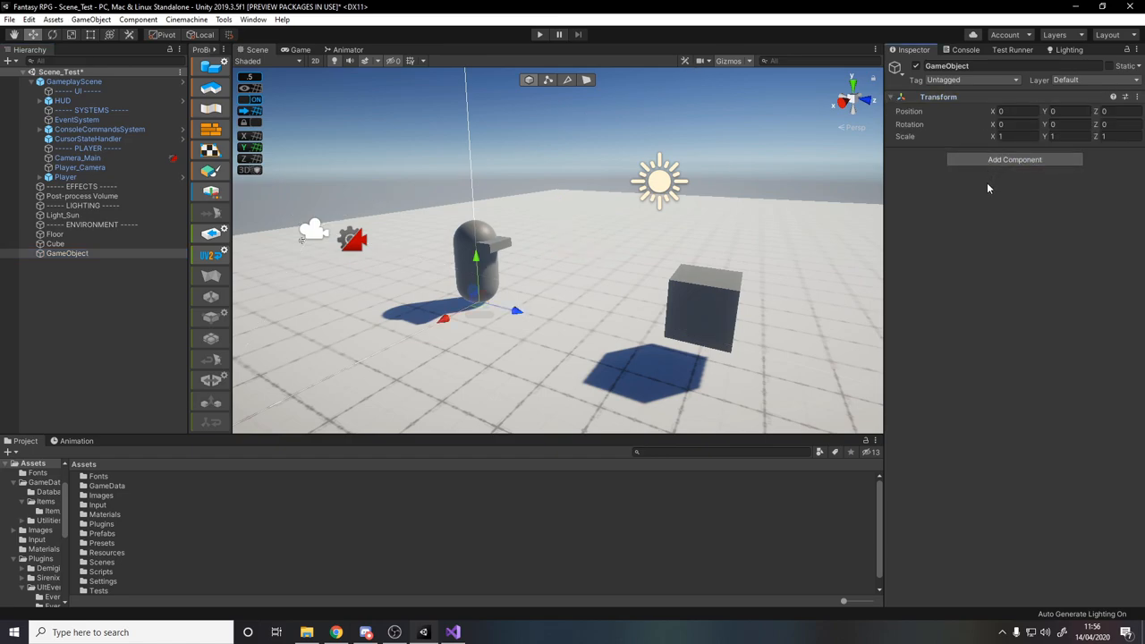
{"action": "mouse_move", "coordinate": [966, 170]}
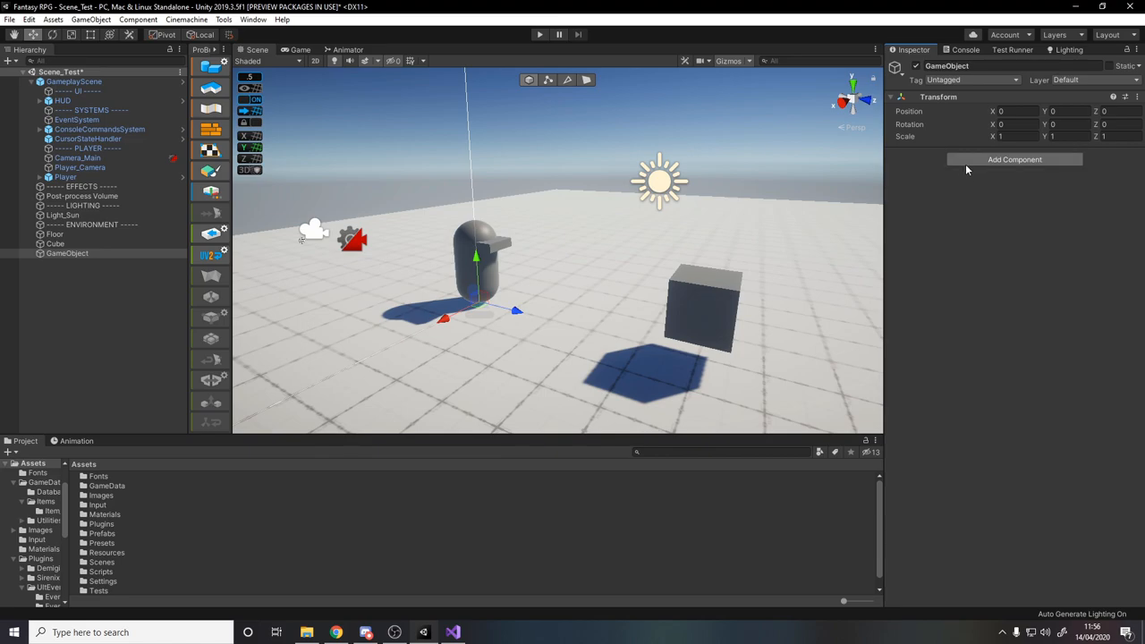
{"action": "left_click", "coordinate": [1014, 159]}
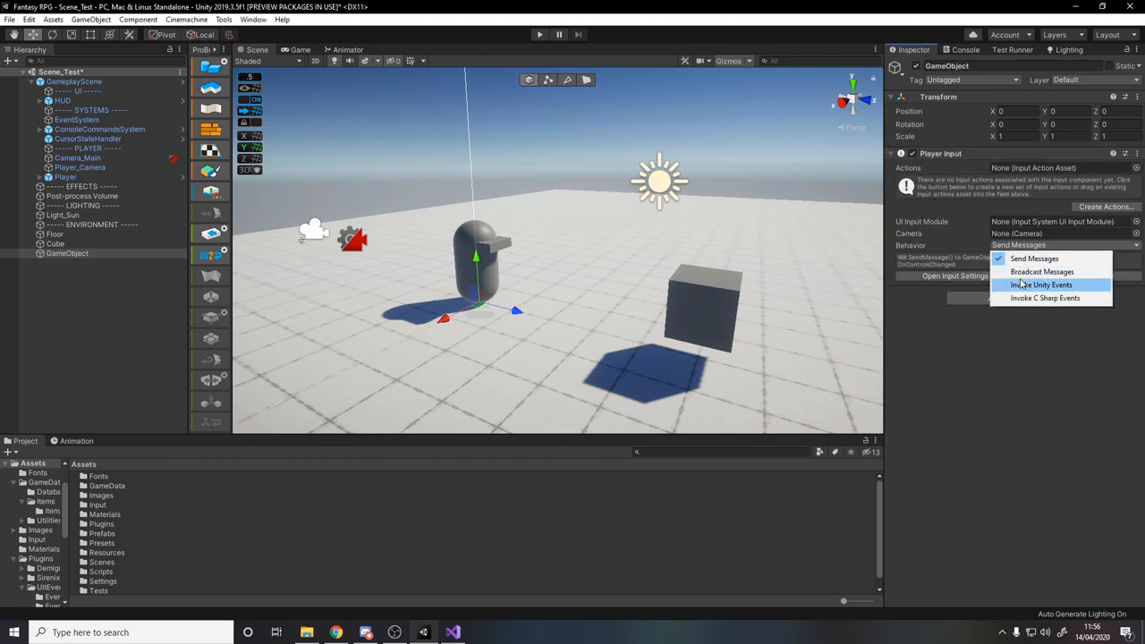
{"action": "left_click", "coordinate": [1041, 284]}
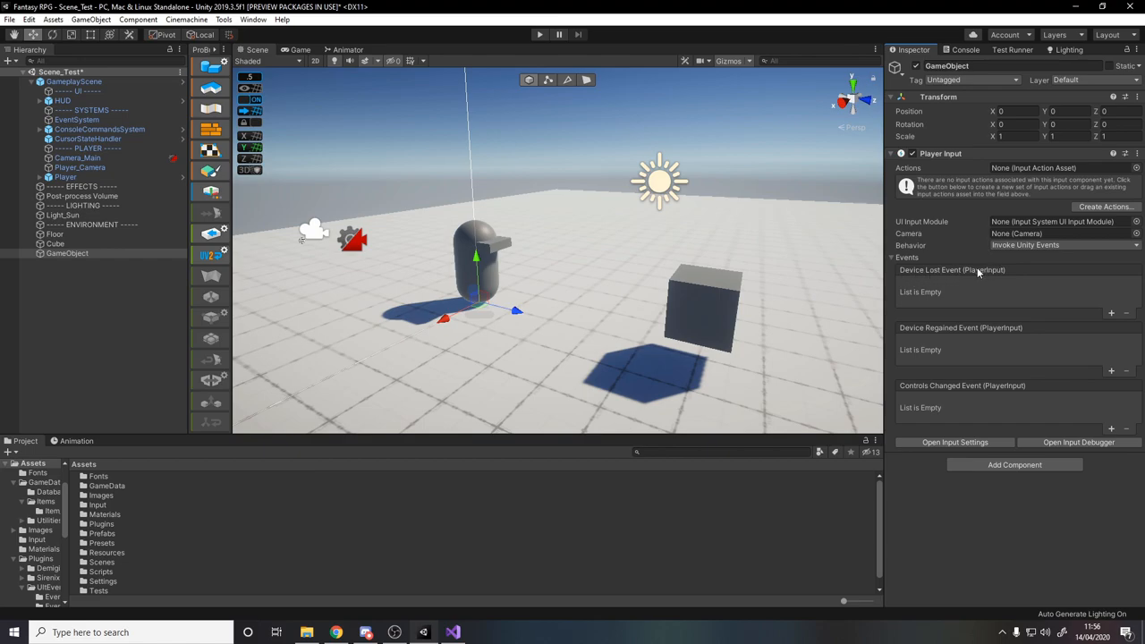
{"action": "mouse_move", "coordinate": [915, 297]}
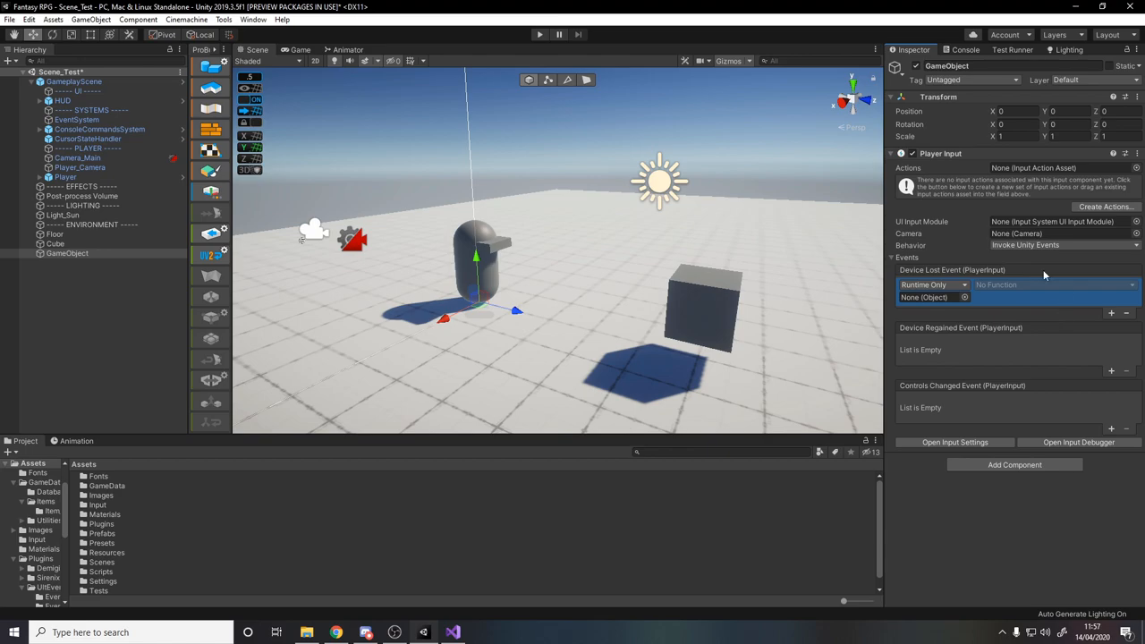
{"action": "mouse_move", "coordinate": [887, 290]}
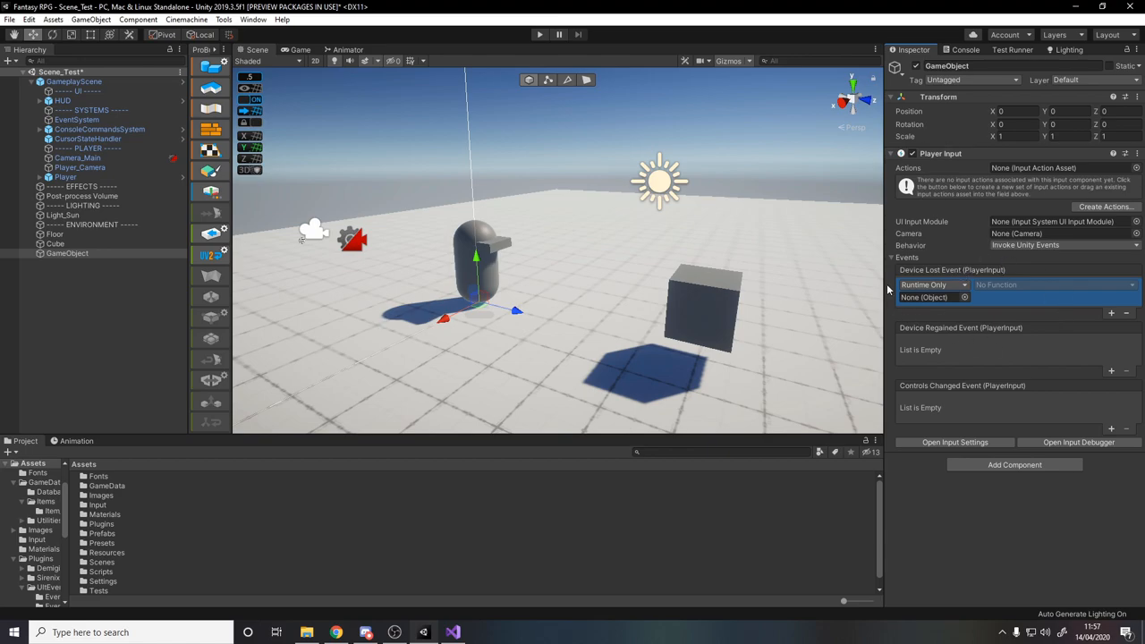
{"action": "mouse_move", "coordinate": [773, 281]}
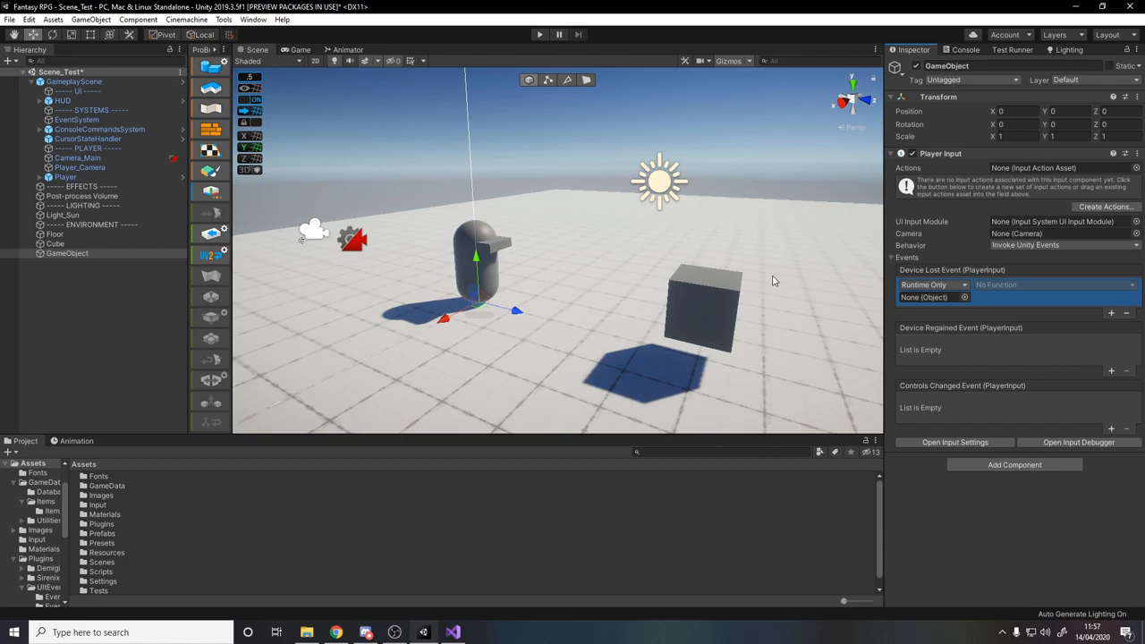
{"action": "mouse_move", "coordinate": [952, 315]}
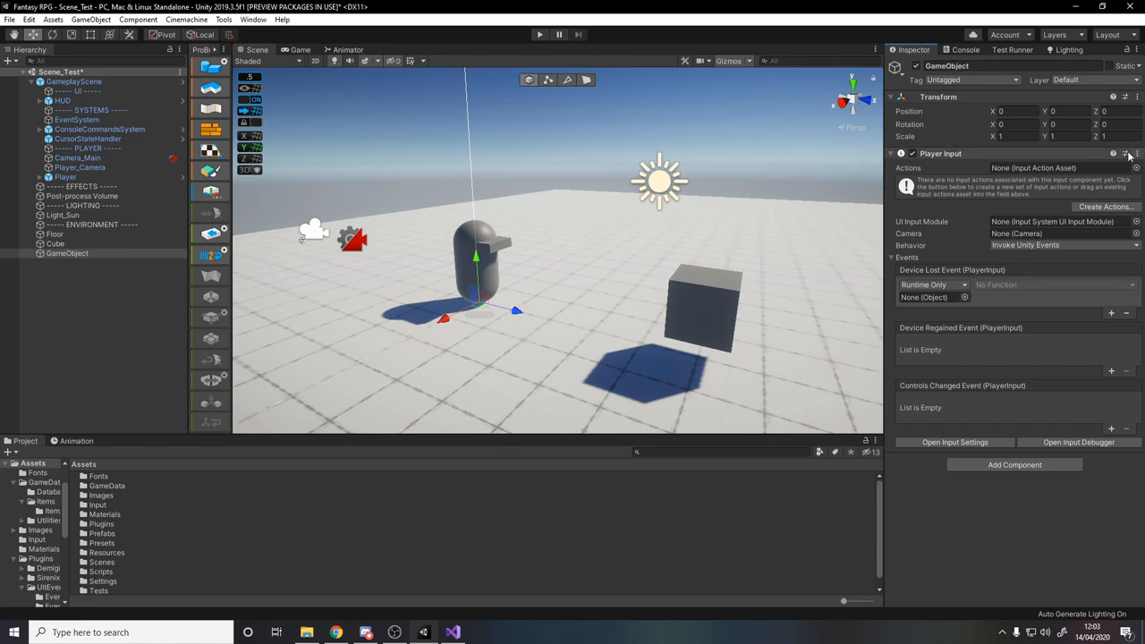
Swap Player Input for an Ult Event Holder and add a listener to its event
{"action": "left_click", "coordinate": [1126, 154]}
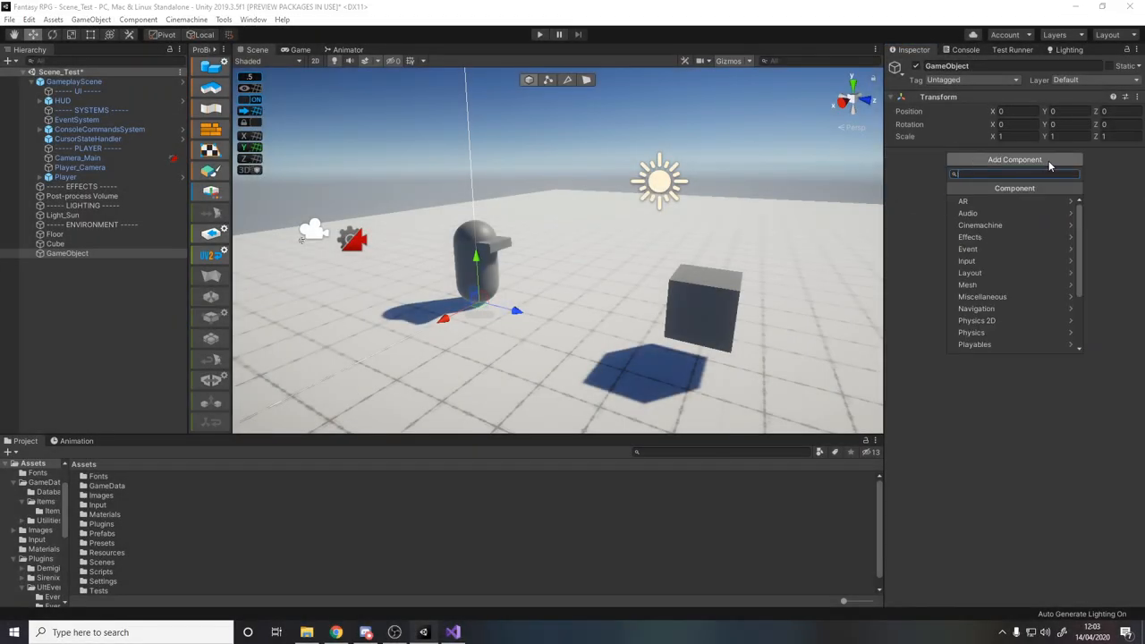
{"action": "type", "text": "ukt"}
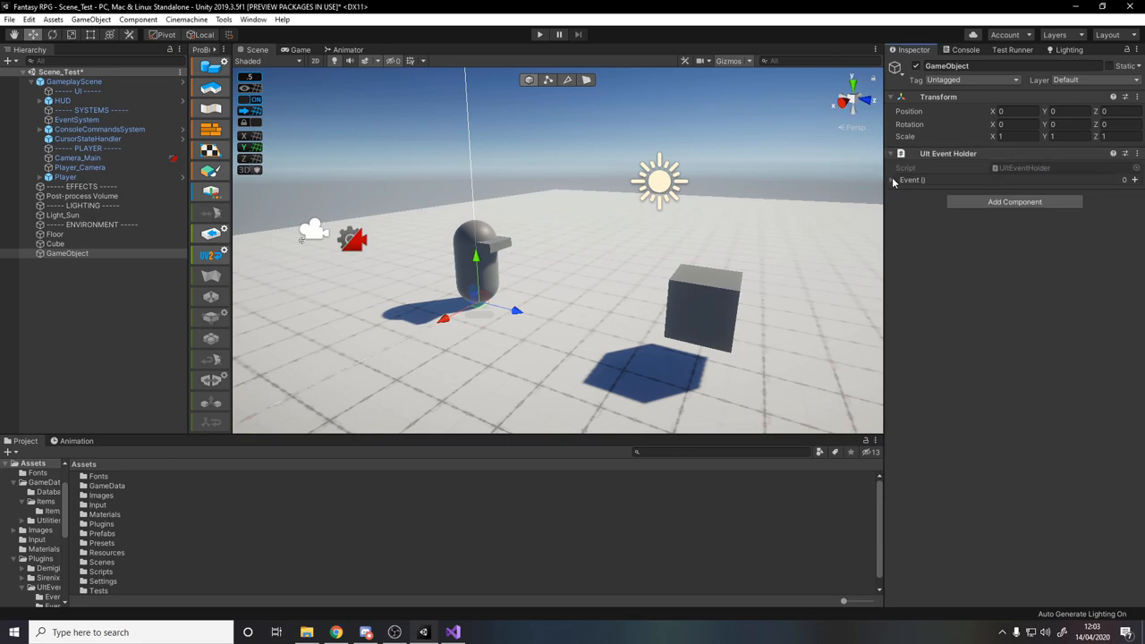
{"action": "left_click", "coordinate": [893, 179]}
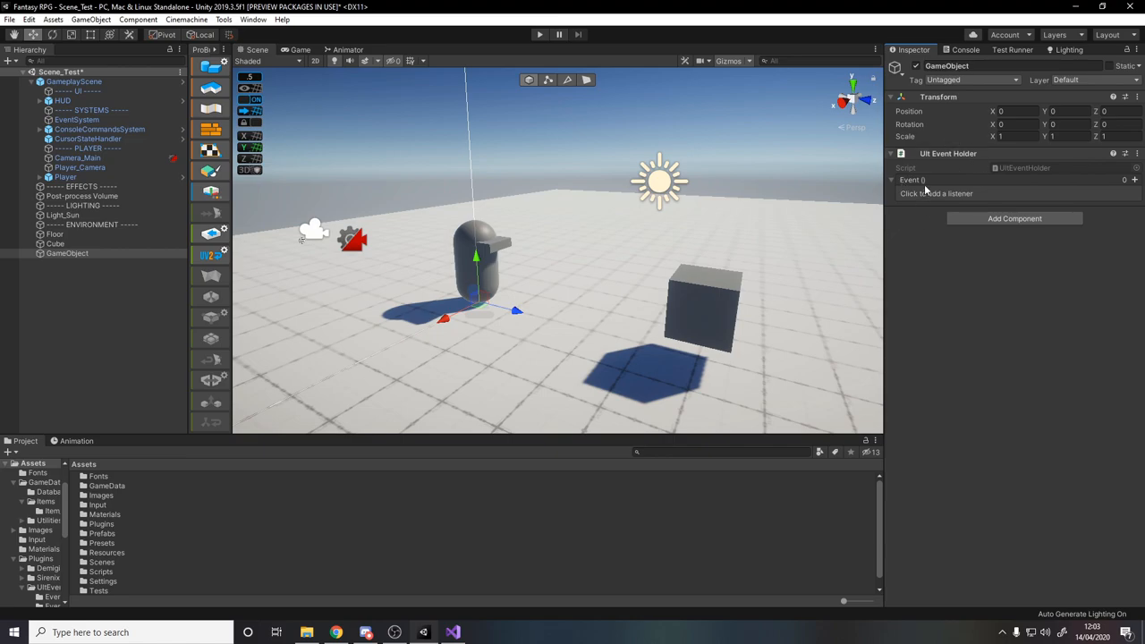
{"action": "mouse_move", "coordinate": [1134, 182]}
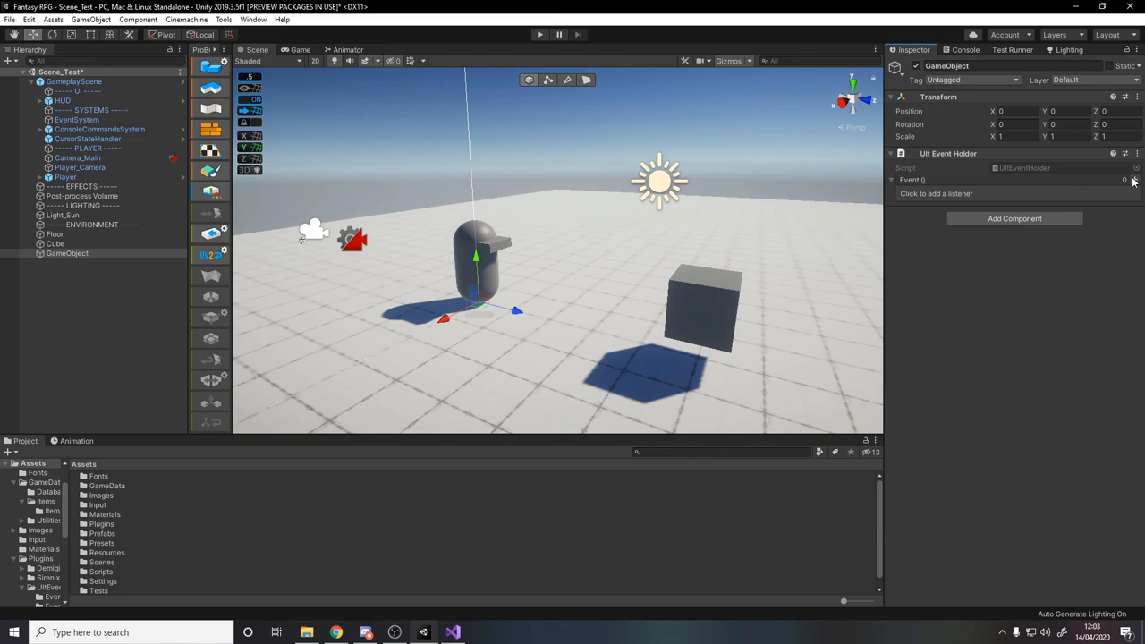
{"action": "left_click", "coordinate": [1126, 178]}
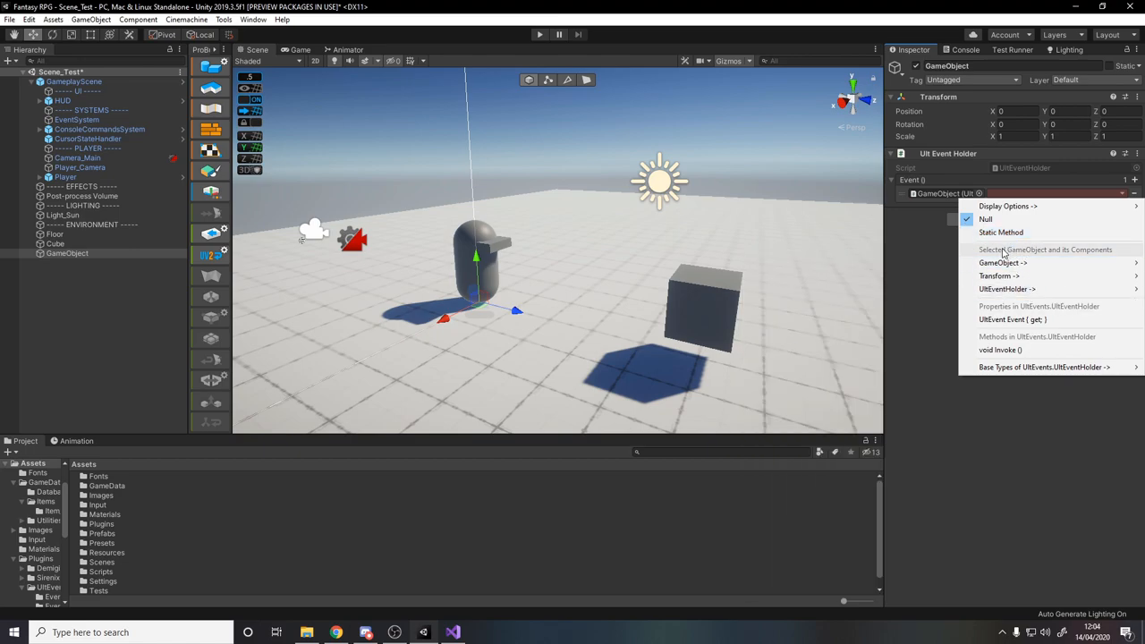
Browse the listener's target-selection menu, then show the event holder's component options
{"action": "left_click", "coordinate": [1002, 262]}
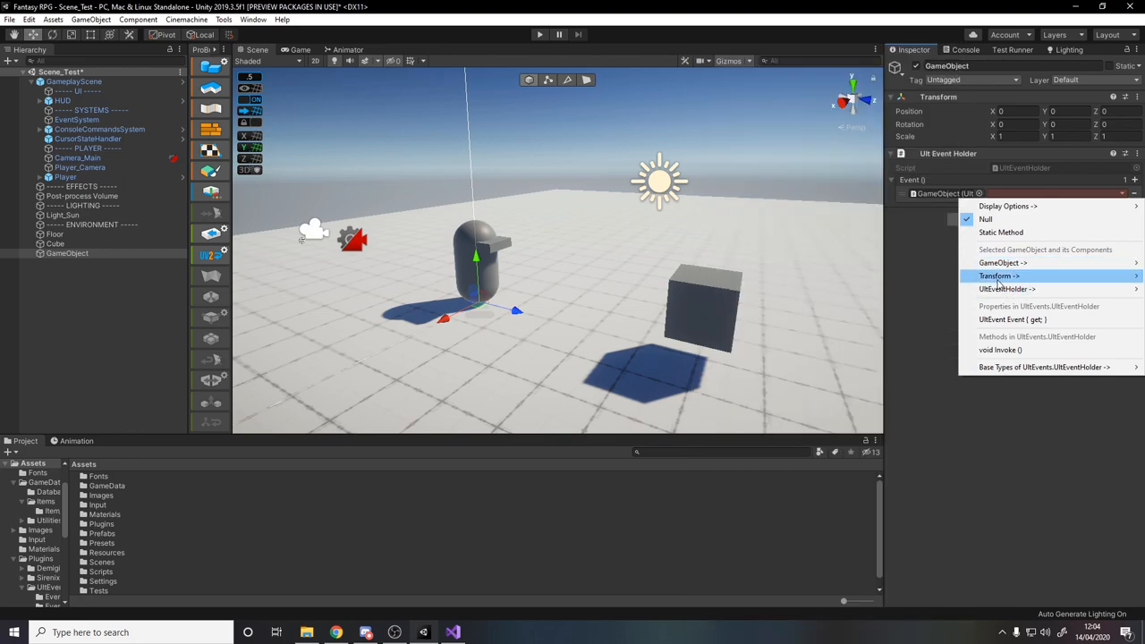
{"action": "mouse_move", "coordinate": [1006, 288]}
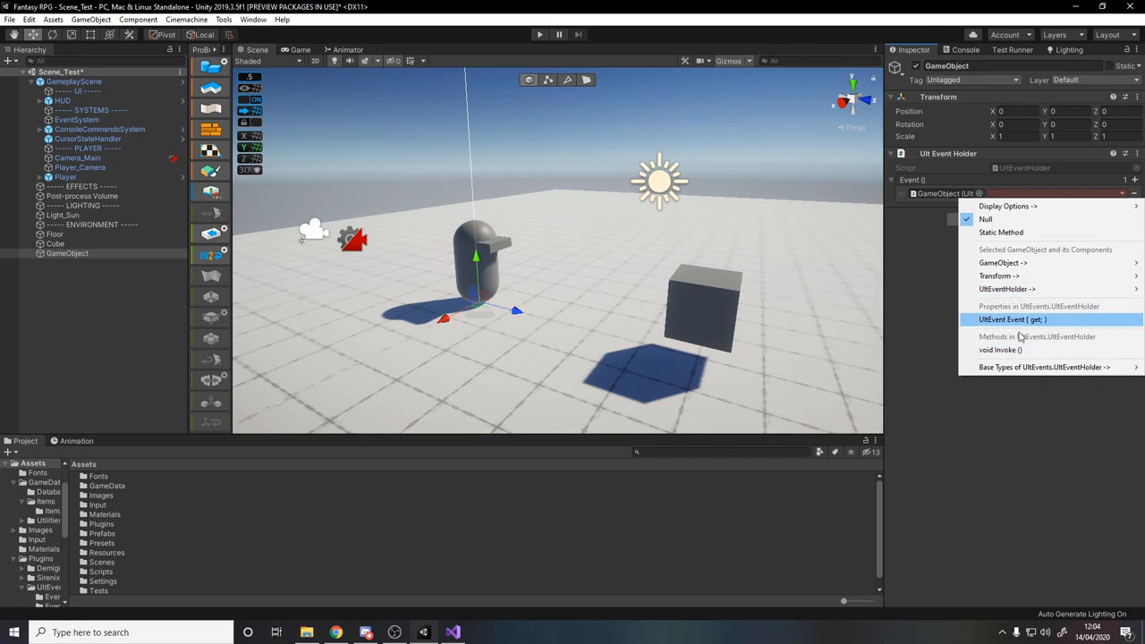
{"action": "mouse_move", "coordinate": [1041, 367]}
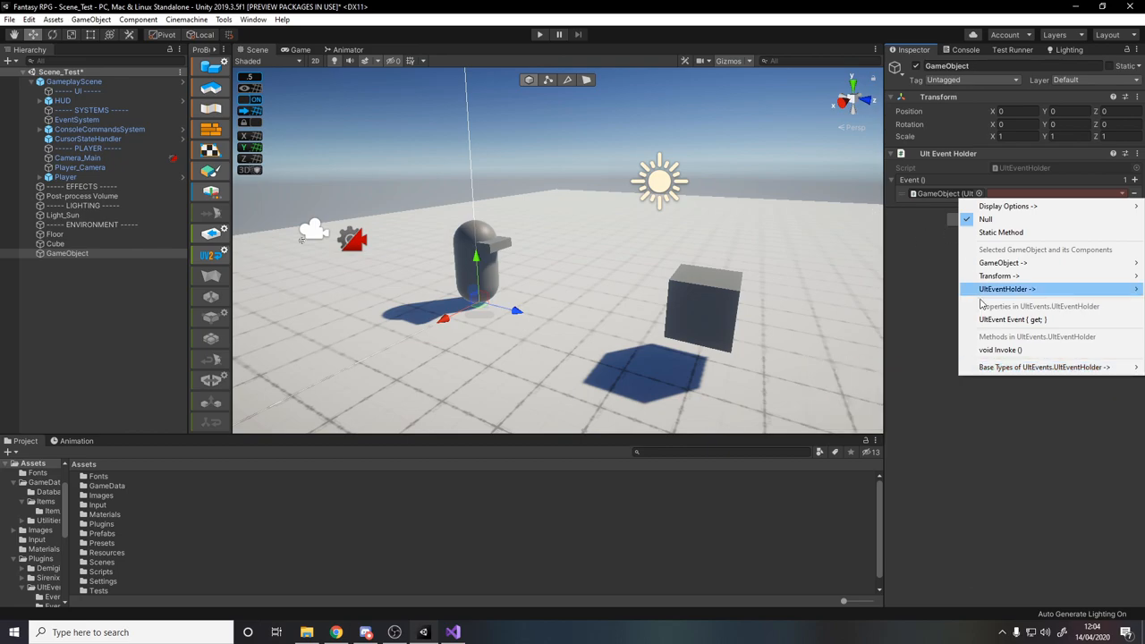
{"action": "left_click", "coordinate": [1136, 154]}
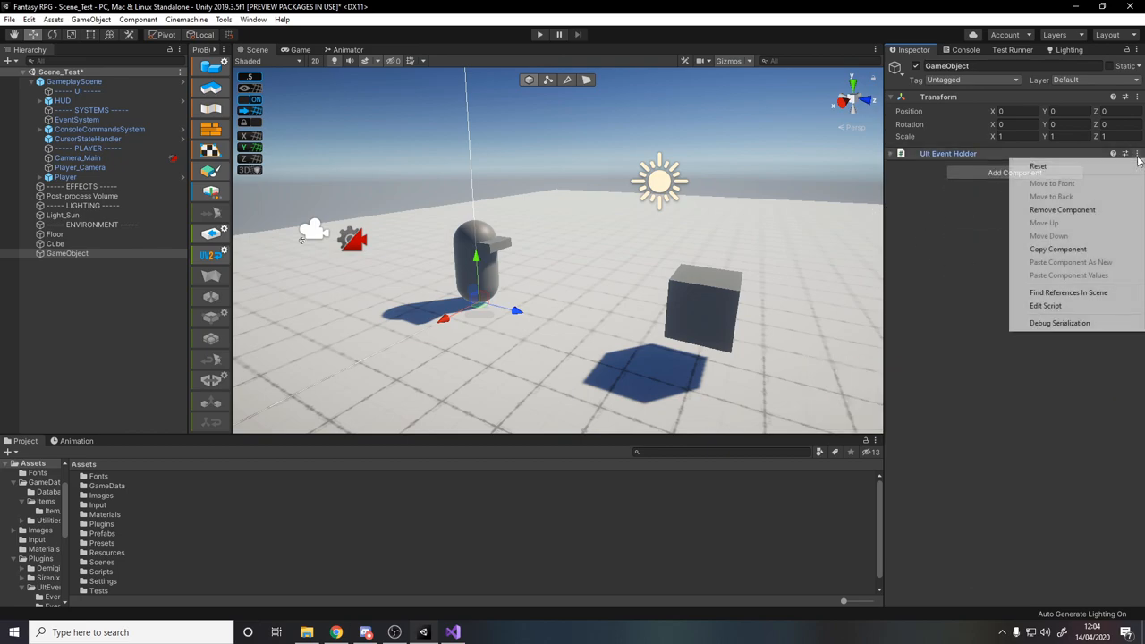
Replace the event holder with a Life Cycle Events component and browse Base Types for its Start event
{"action": "left_click", "coordinate": [1015, 160]}
{"action": "type", "text": "li"}
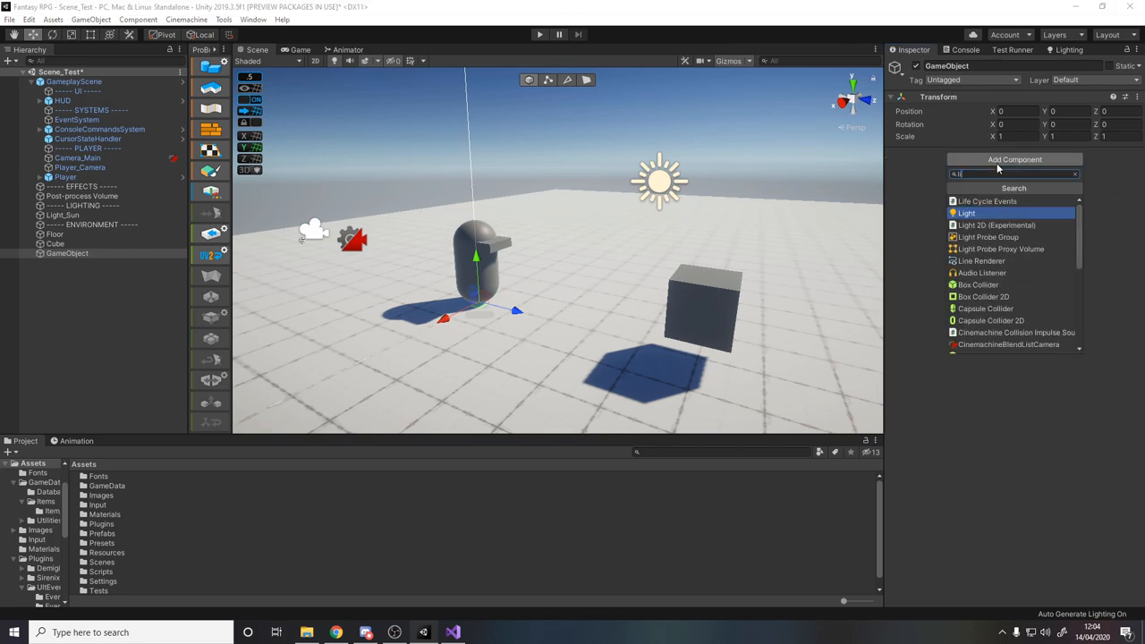
{"action": "left_click", "coordinate": [987, 201]}
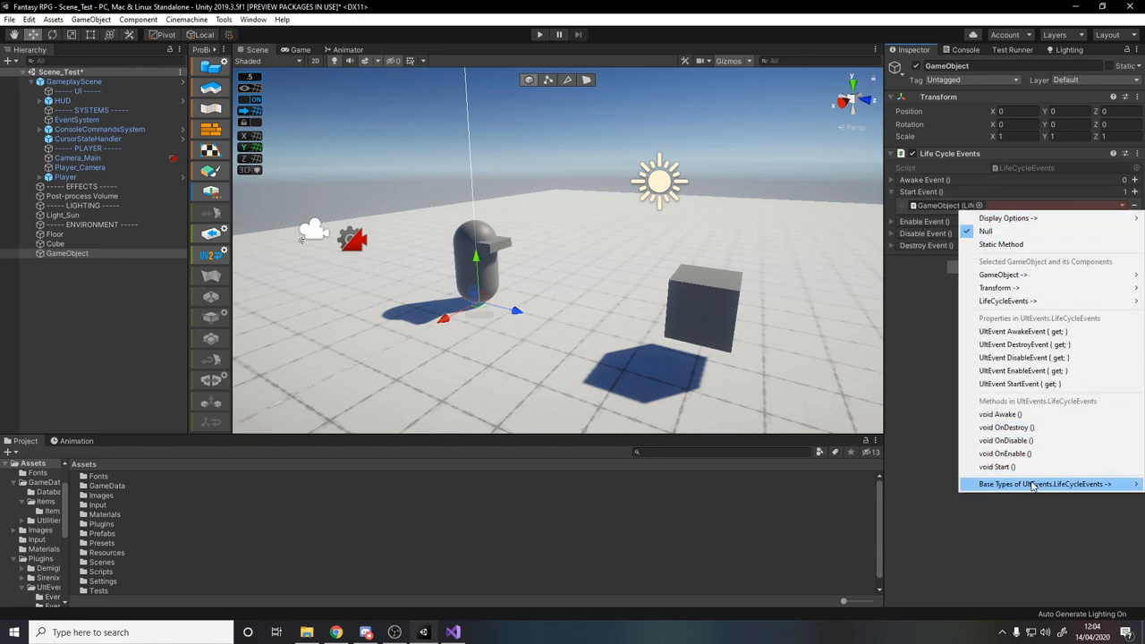
{"action": "left_click", "coordinate": [1042, 483]}
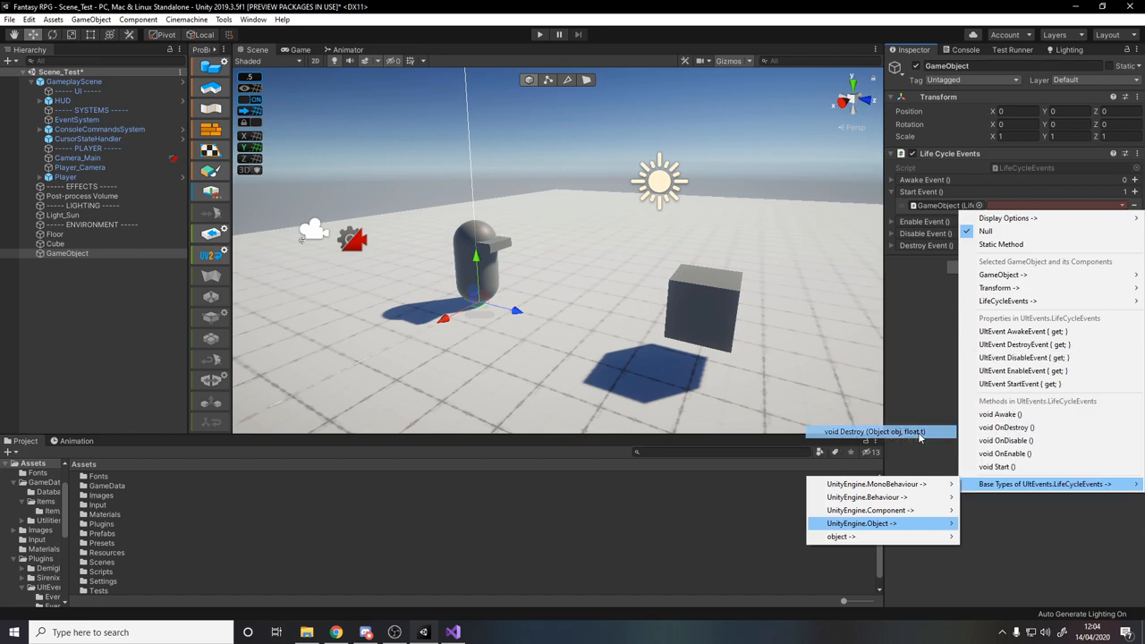
Make the Start event call the static UnityEngine.Object Destroy method
{"action": "left_click", "coordinate": [875, 431]}
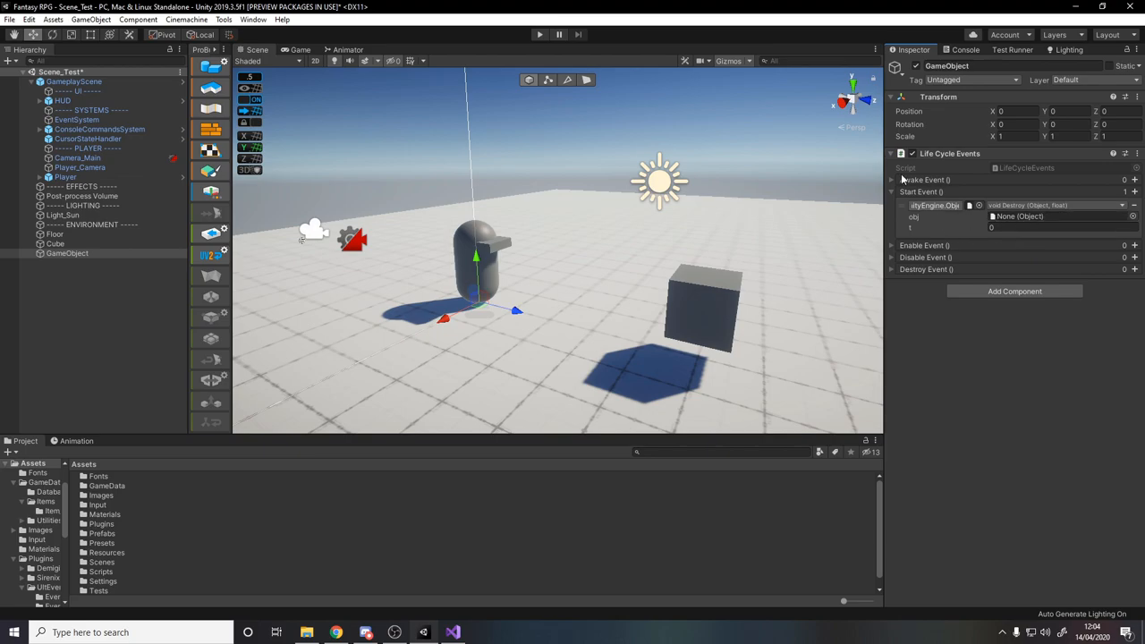
{"action": "left_click", "coordinate": [1055, 216]}
{"action": "type", "text": "1"}
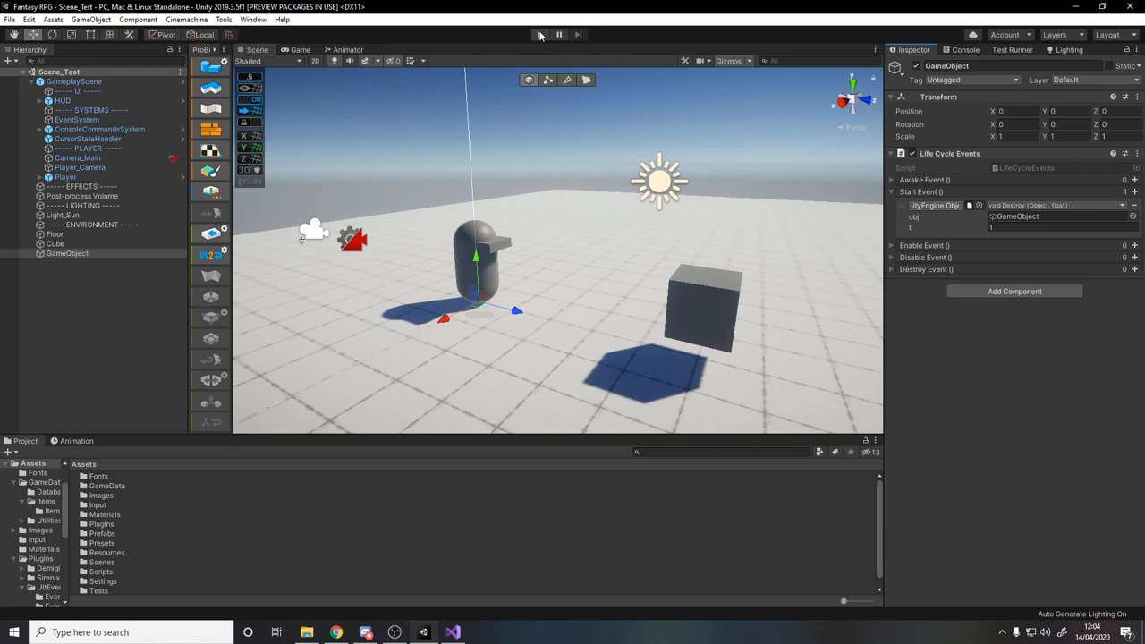
{"action": "left_click", "coordinate": [1014, 290]}
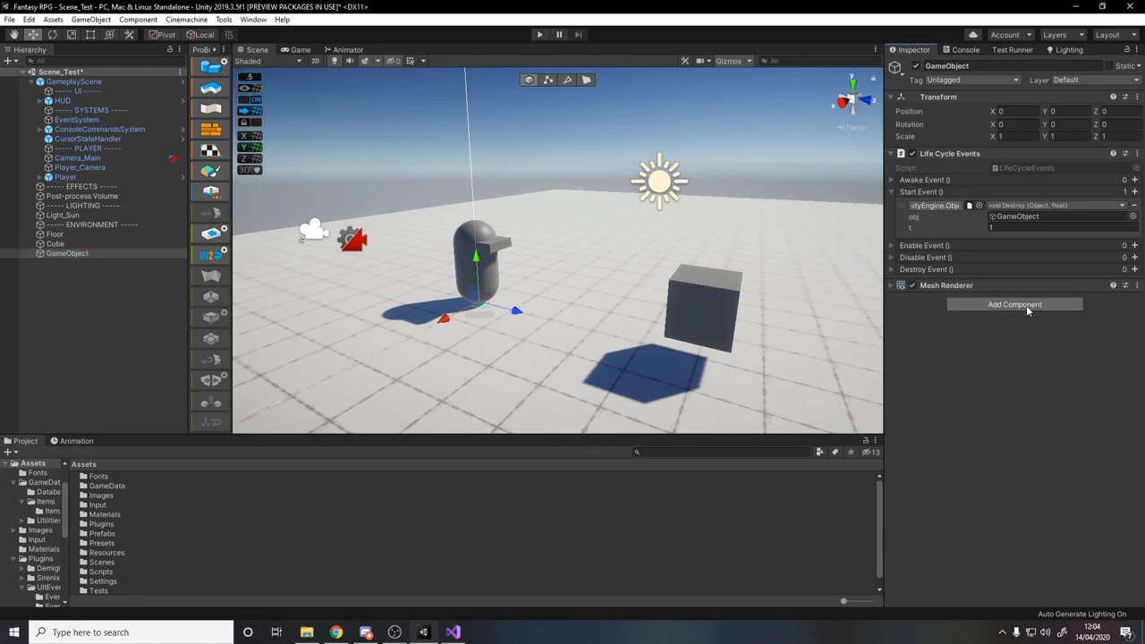
Add a cube Mesh Filter and Mesh Renderer and assign a default material found by searching 'def'
{"action": "left_click", "coordinate": [1015, 304]}
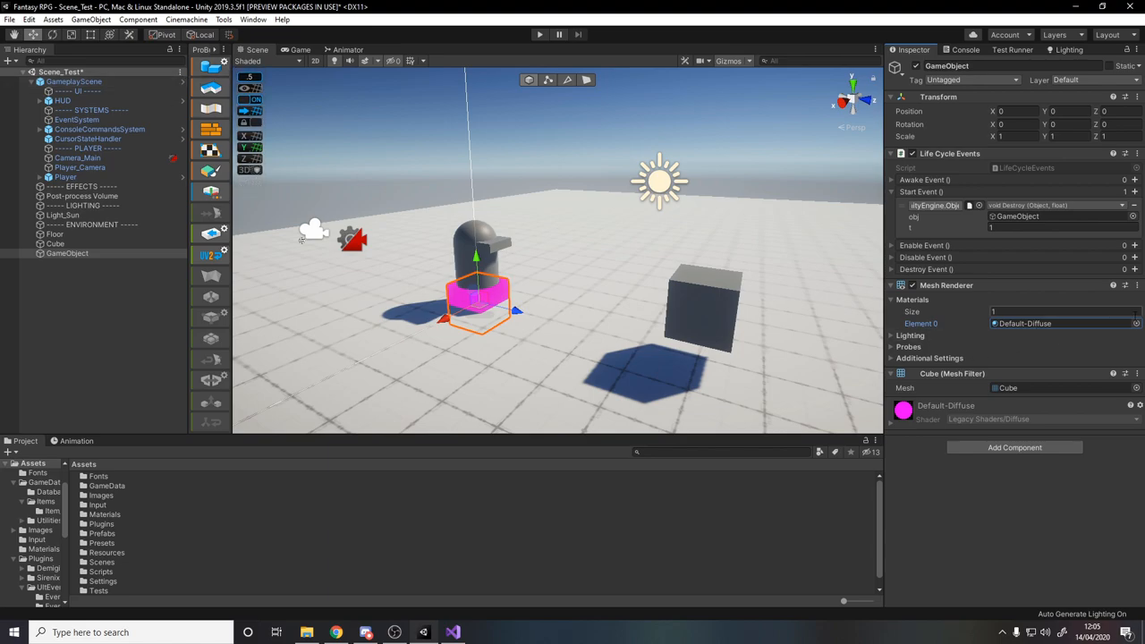
{"action": "left_click", "coordinate": [1131, 322]}
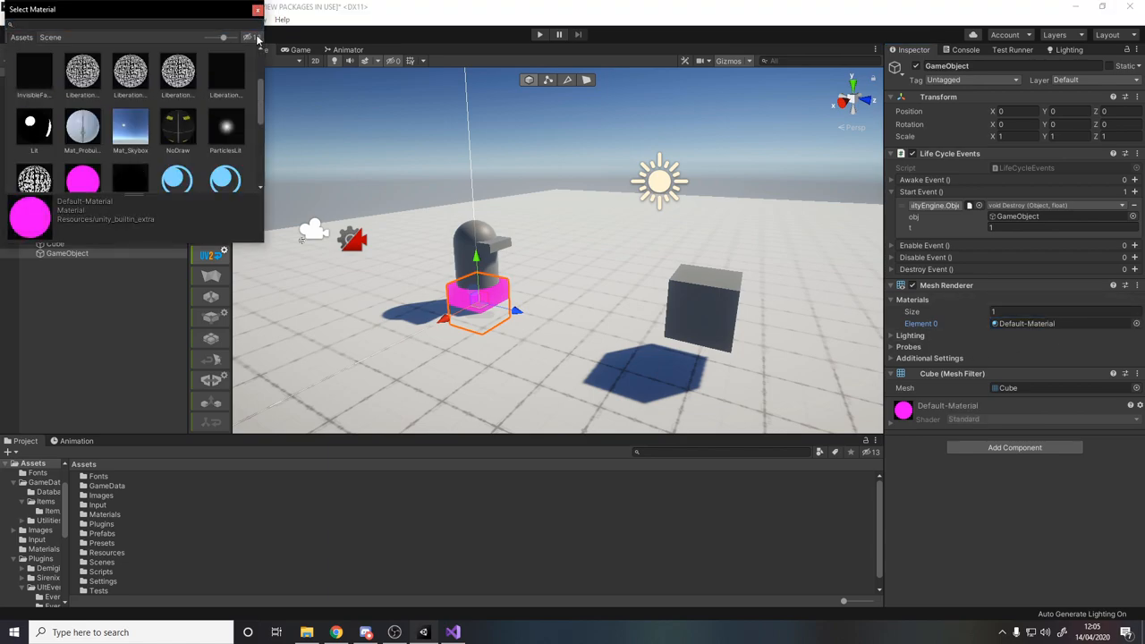
{"action": "type", "text": "def"}
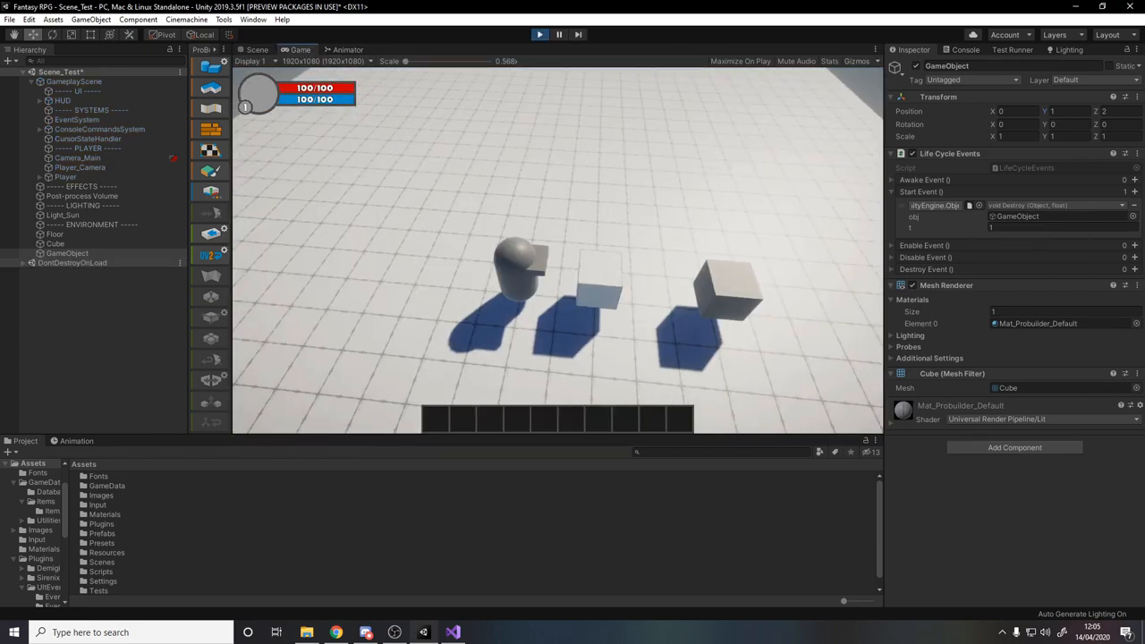
Stop the play test and select the new GameObject to clear its Start event's Destroy listener
{"action": "left_click", "coordinate": [540, 34]}
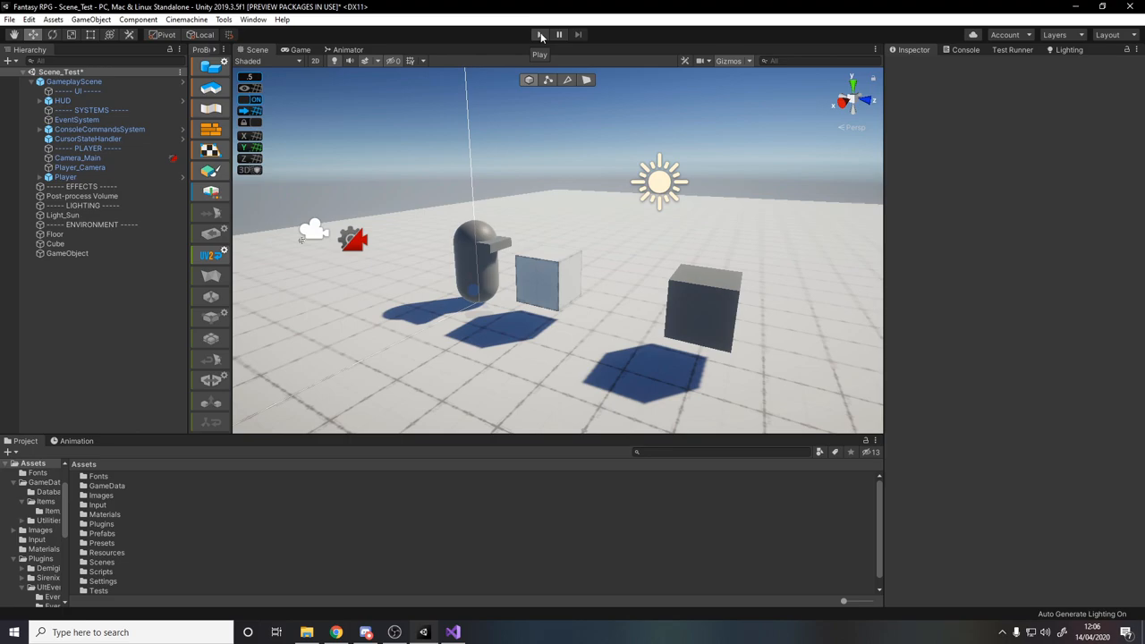
{"action": "left_click", "coordinate": [68, 255]}
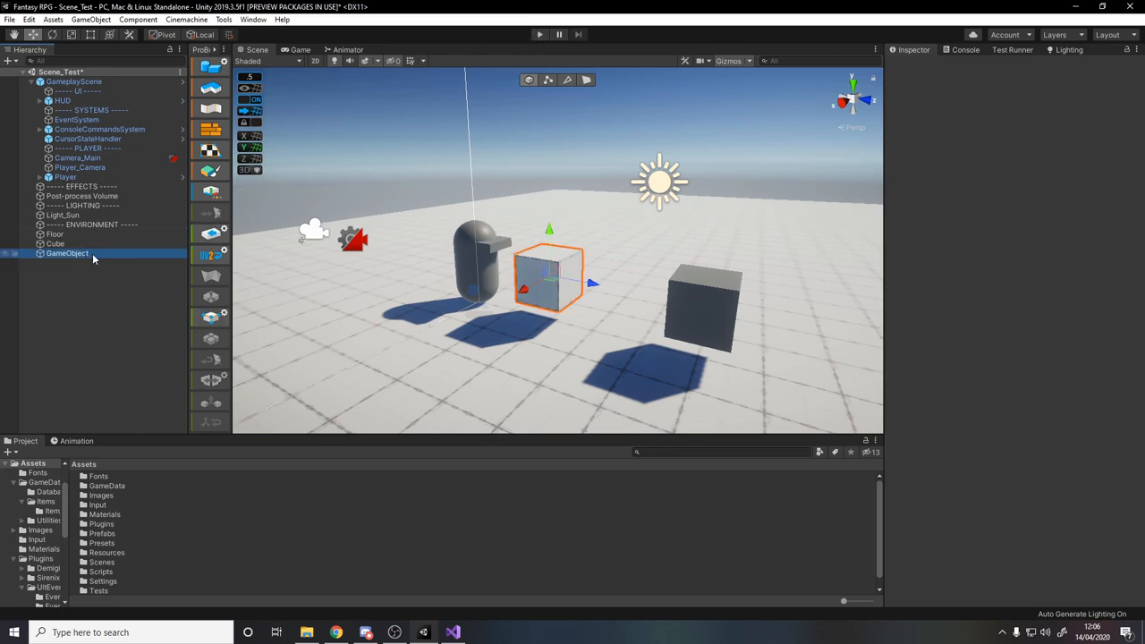
{"action": "left_click", "coordinate": [68, 254]}
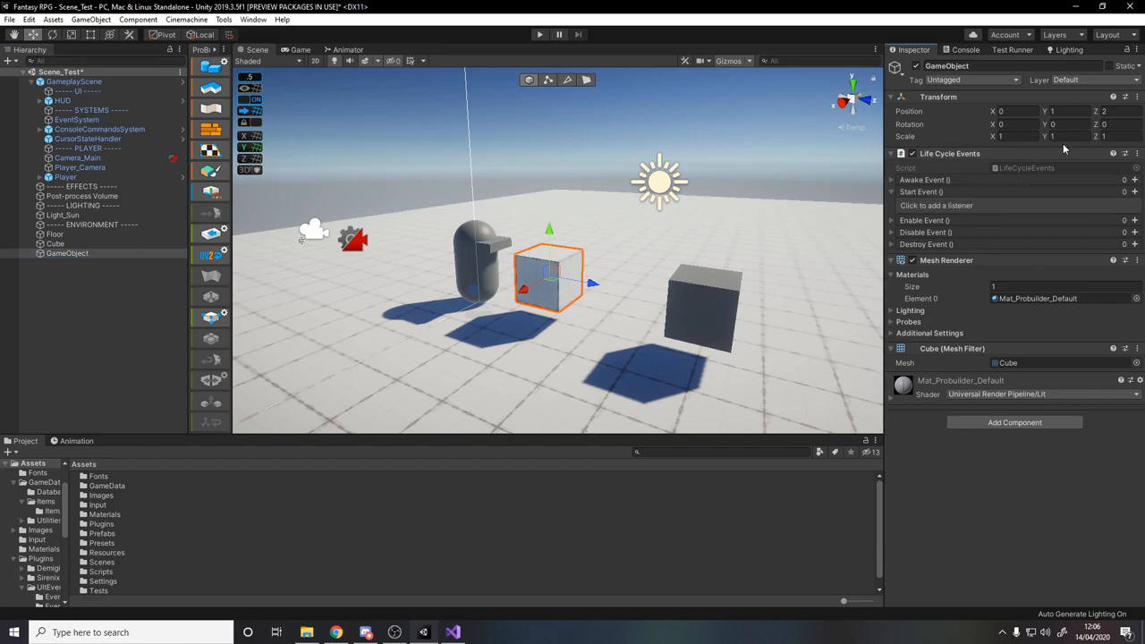
{"action": "mouse_move", "coordinate": [1054, 211]}
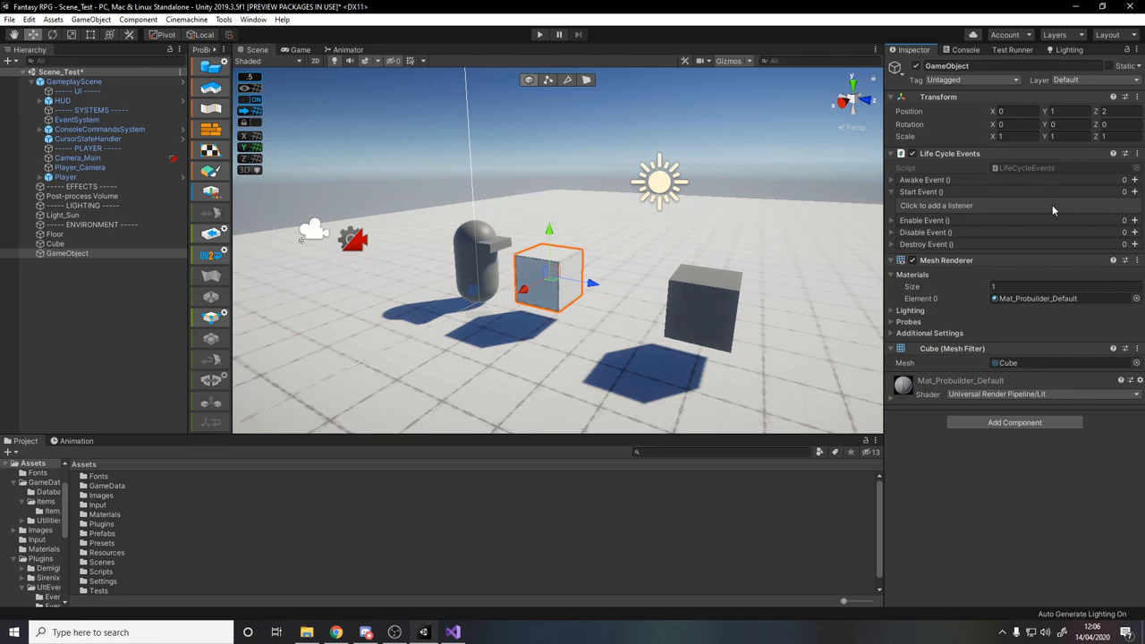
{"action": "mouse_move", "coordinate": [63, 285]}
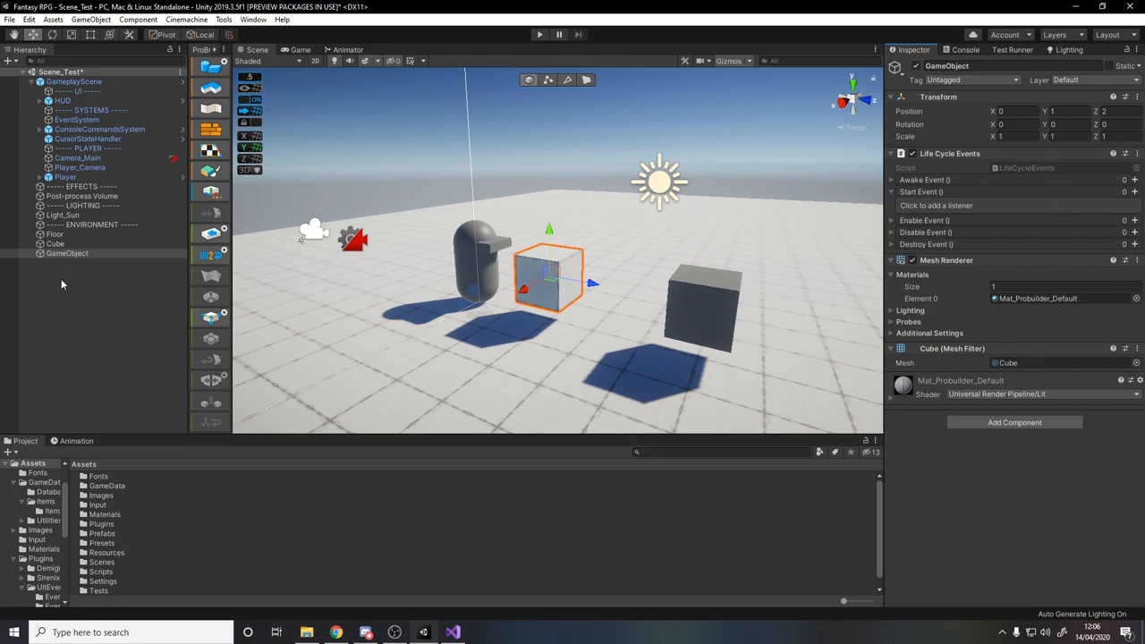
Set the cube's Trigger Enter Event to call DealDamageAction.DealDamage(Collider, float)
{"action": "left_click", "coordinate": [56, 243]}
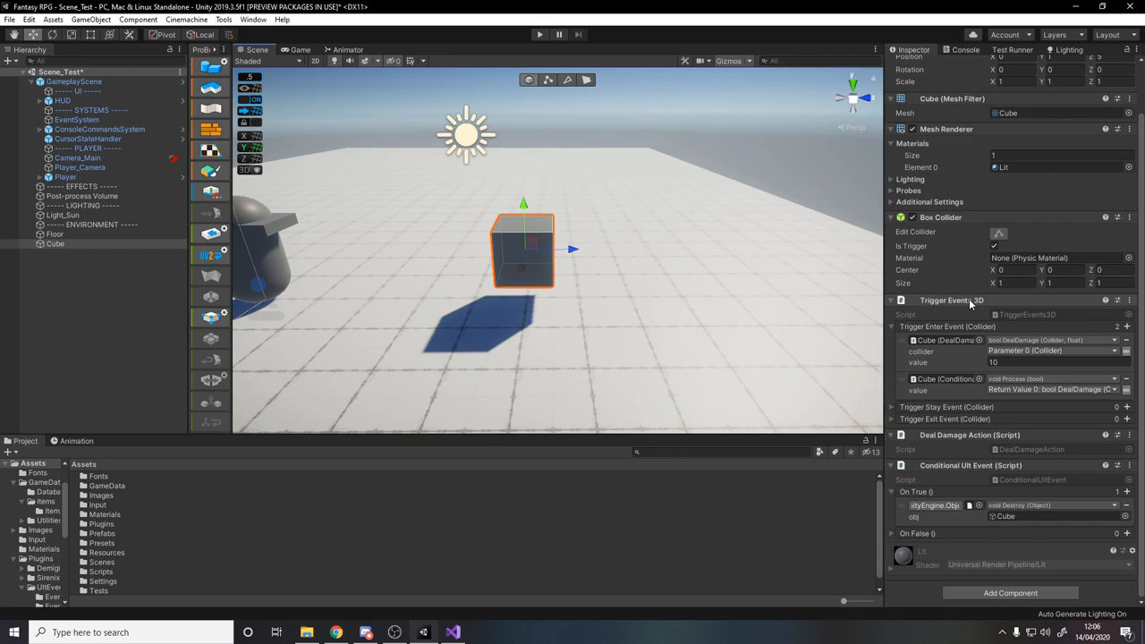
{"action": "mouse_move", "coordinate": [959, 304]}
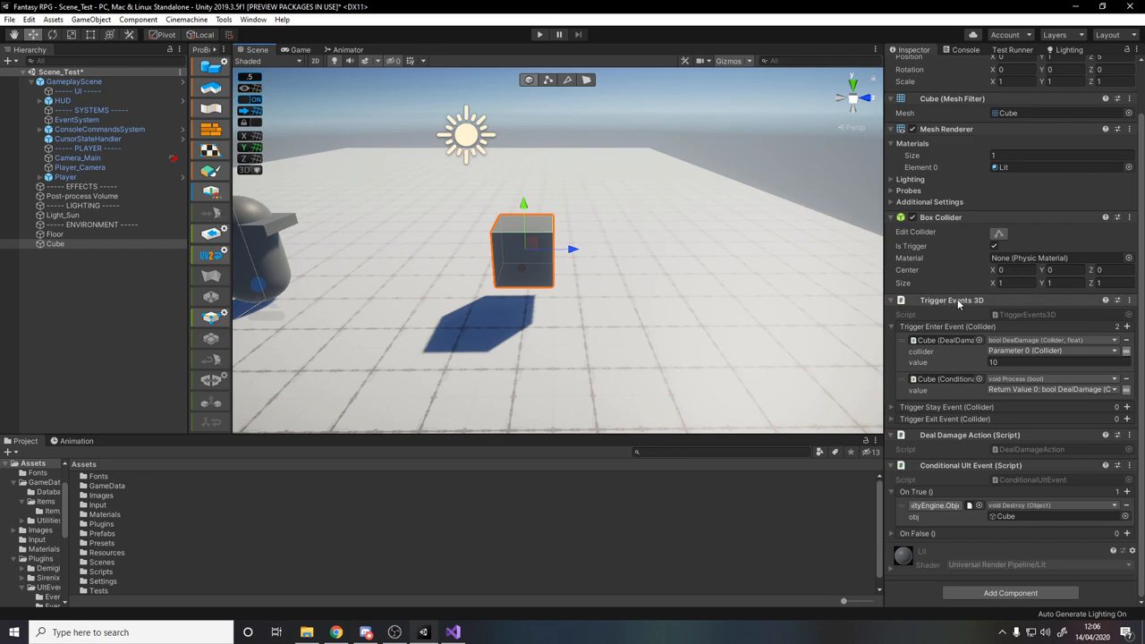
{"action": "mouse_move", "coordinate": [956, 304]}
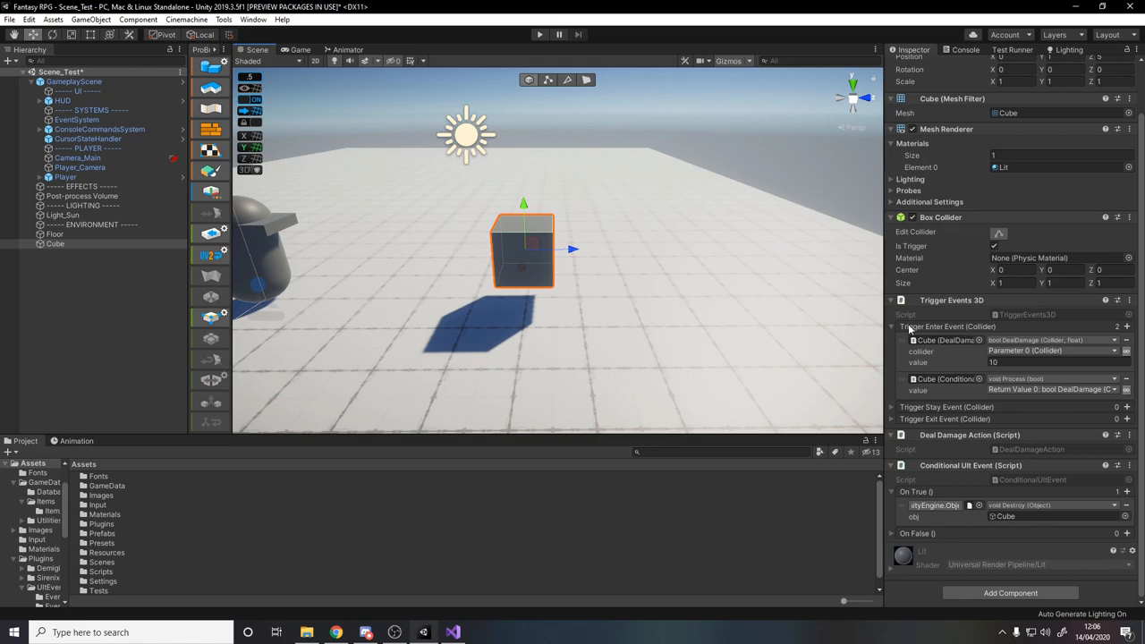
{"action": "mouse_move", "coordinate": [952, 426]}
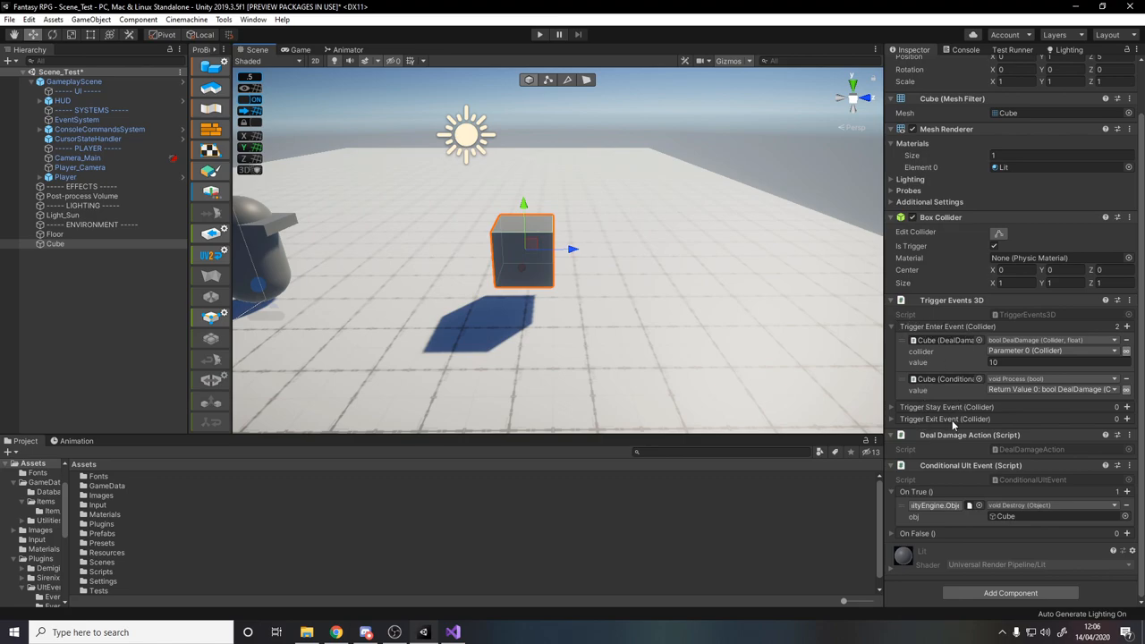
{"action": "mouse_move", "coordinate": [540, 250]}
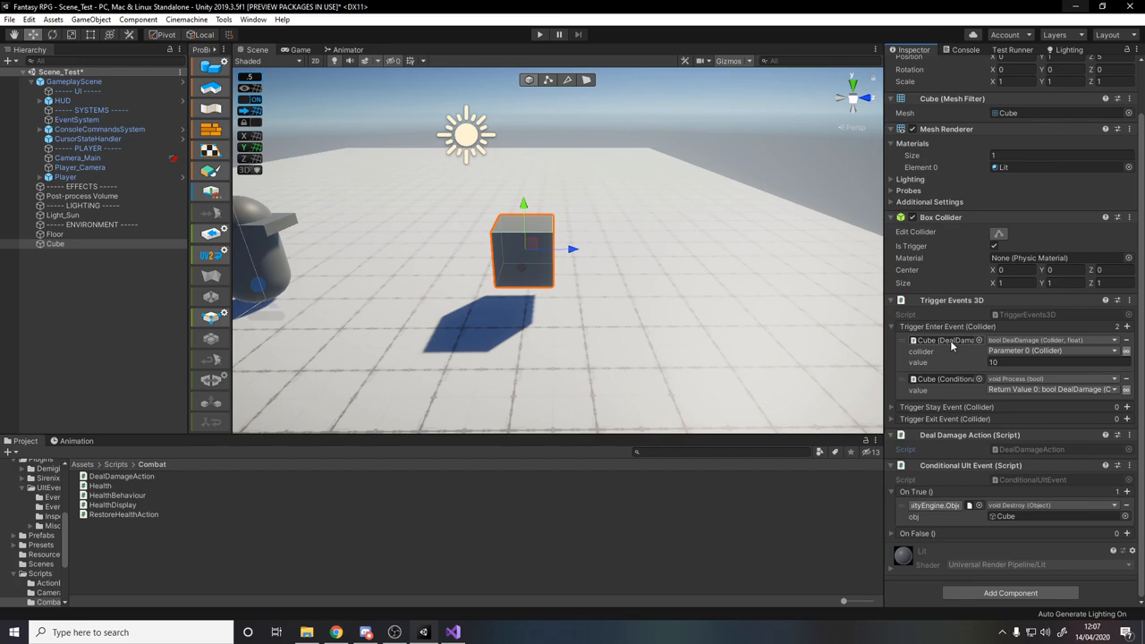
{"action": "mouse_move", "coordinate": [955, 347]}
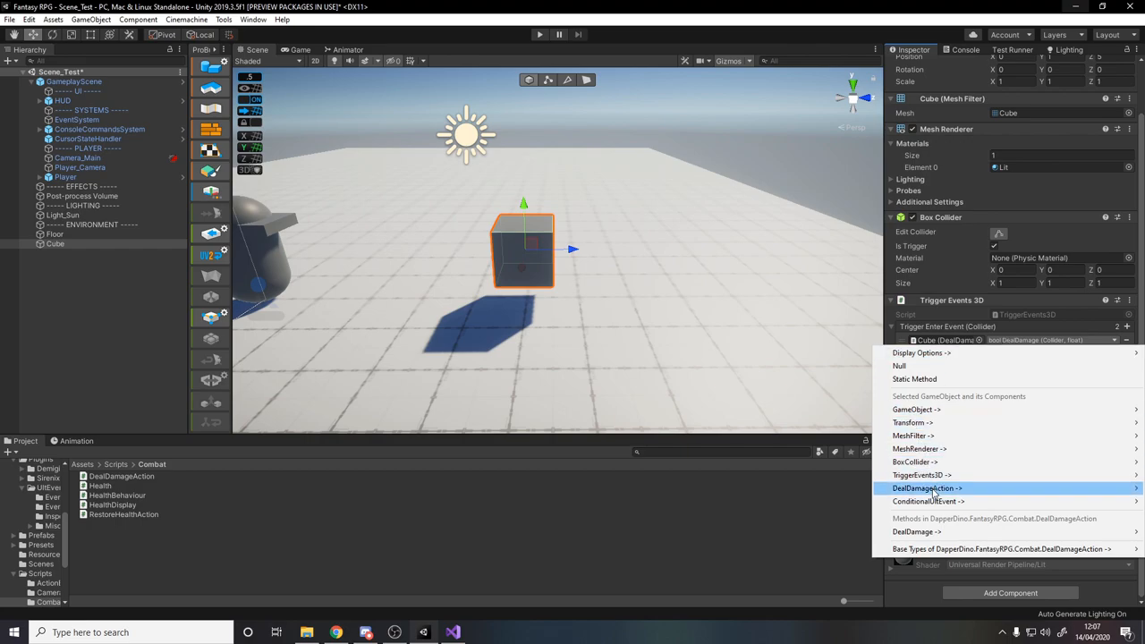
{"action": "left_click", "coordinate": [927, 486]}
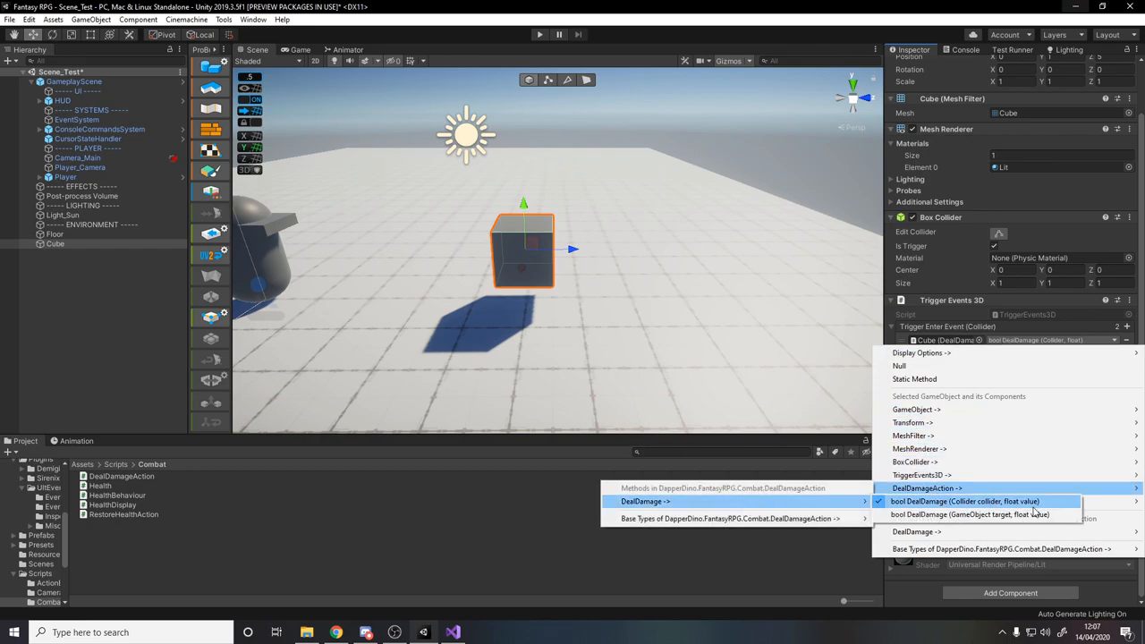
{"action": "left_click", "coordinate": [967, 501]}
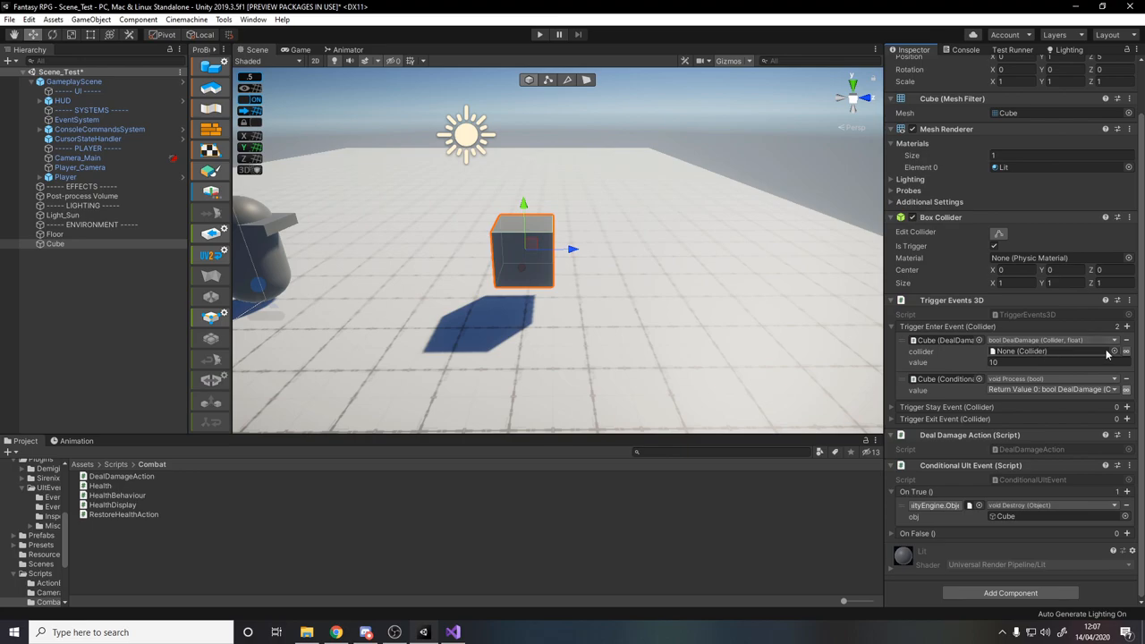
{"action": "mouse_move", "coordinate": [1127, 351]}
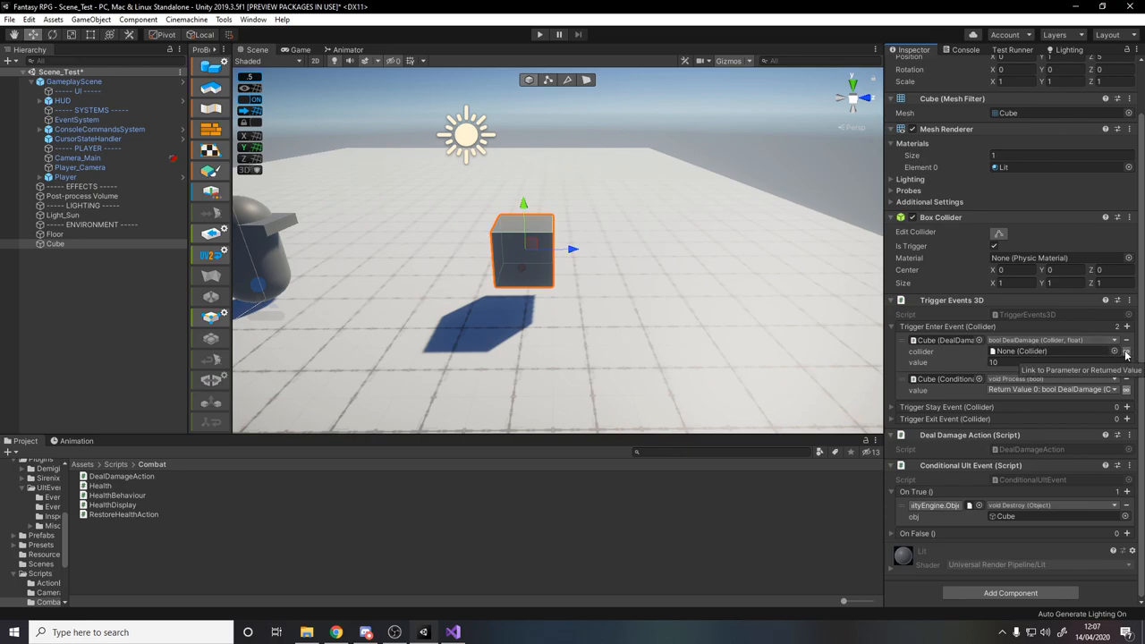
{"action": "mouse_move", "coordinate": [1127, 355]}
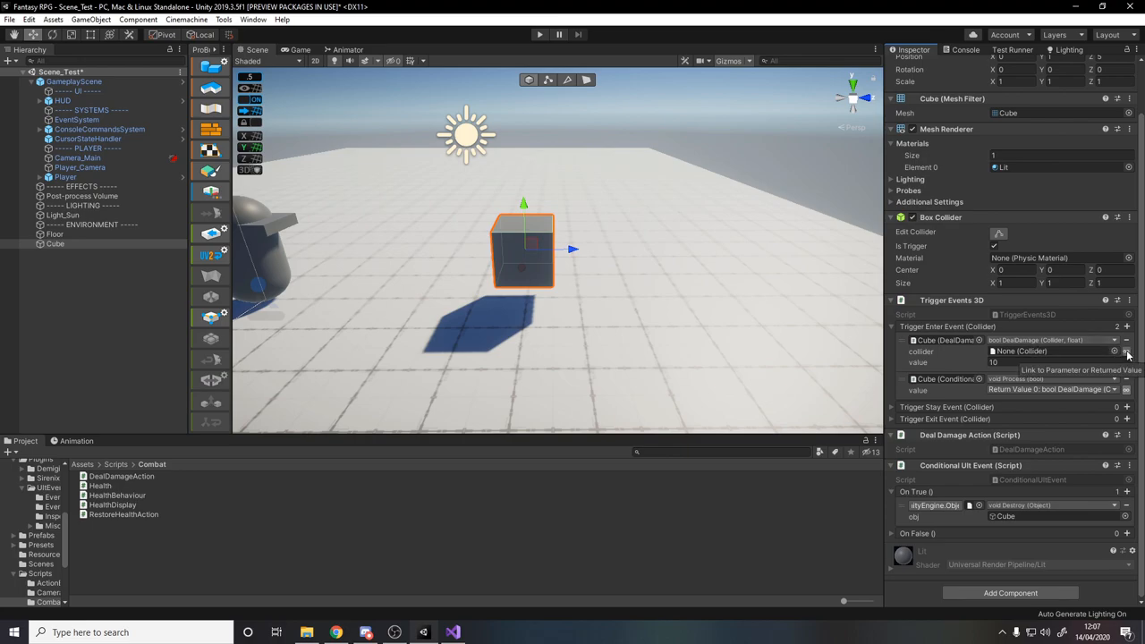
Link the entering collider to DealDamage's Parameter 0, feeding its return into ConditionalUltEvent.Process
{"action": "left_click", "coordinate": [1114, 349]}
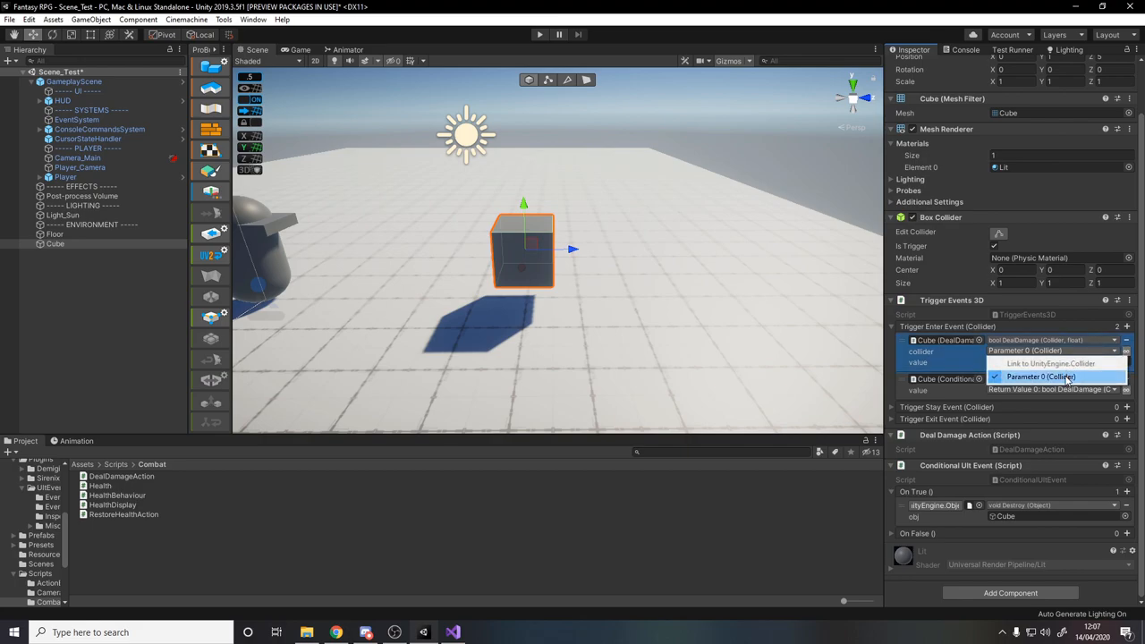
{"action": "left_click", "coordinate": [1041, 376]}
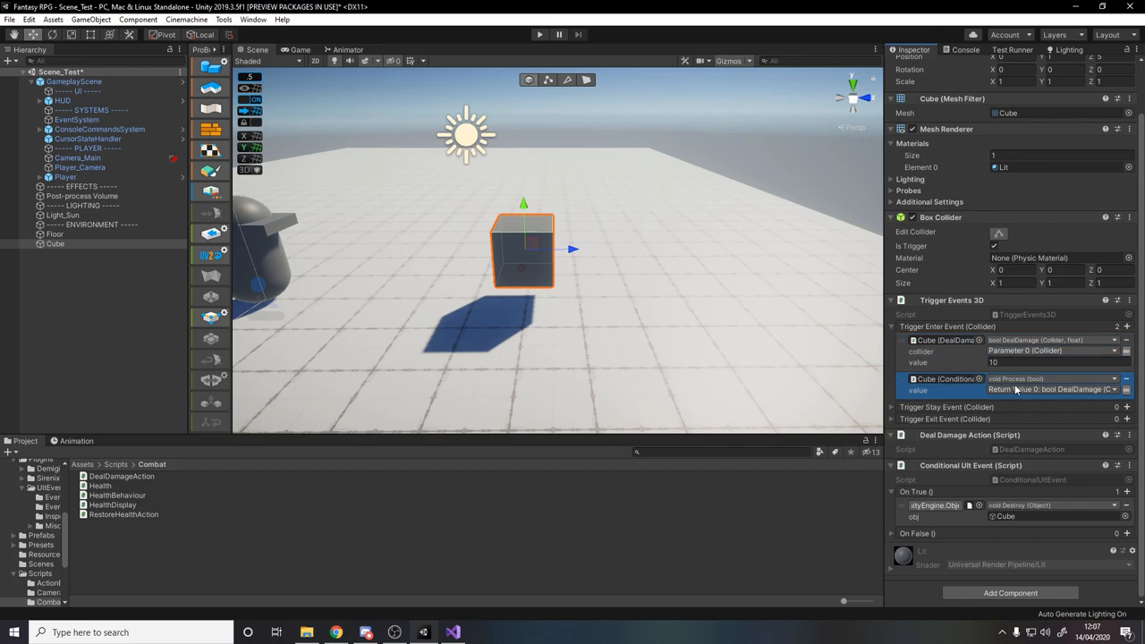
{"action": "mouse_move", "coordinate": [977, 365]}
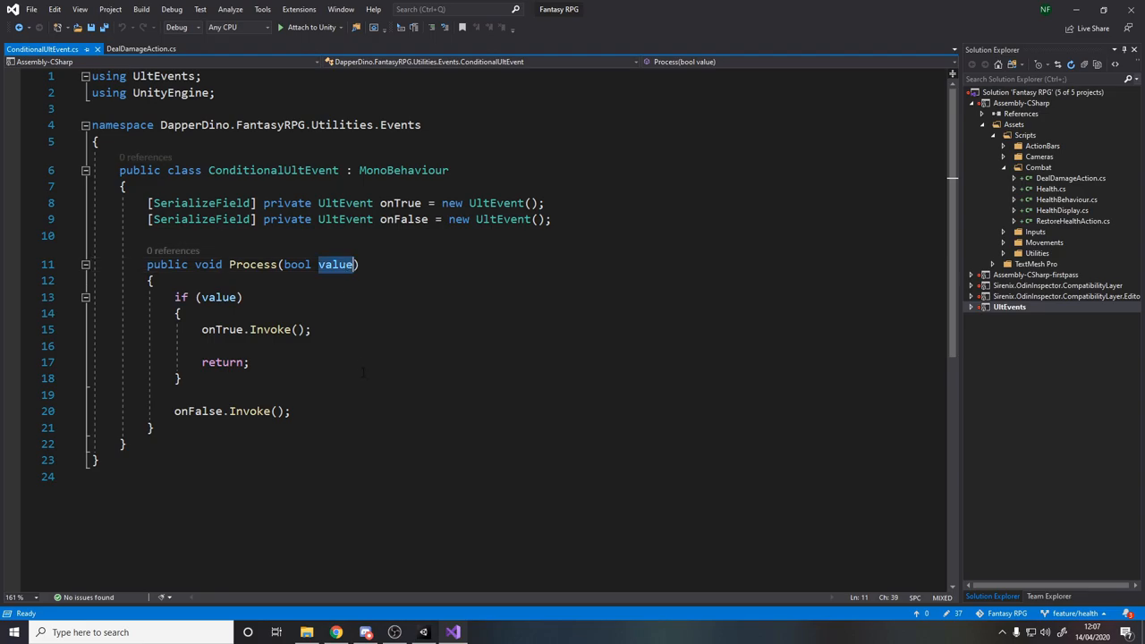
Highlight the value parameter of ConditionalUltEvent.Process while reviewing it in Visual Studio
{"action": "left_click_drag", "start_coordinate": [175, 297], "coordinate": [179, 379]}
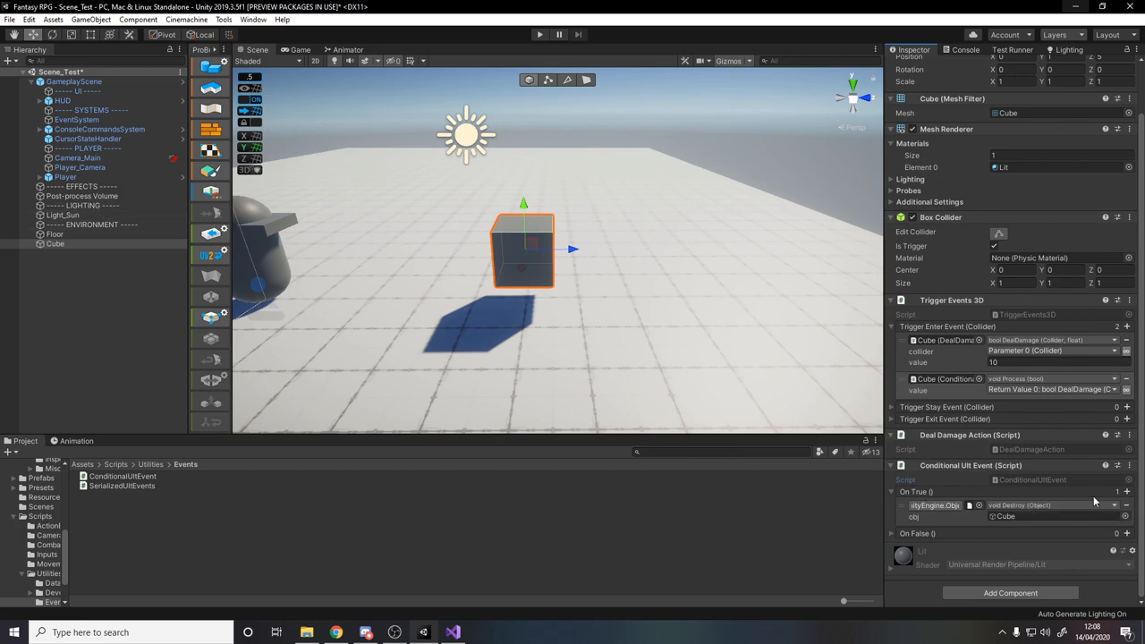
{"action": "mouse_move", "coordinate": [499, 254]}
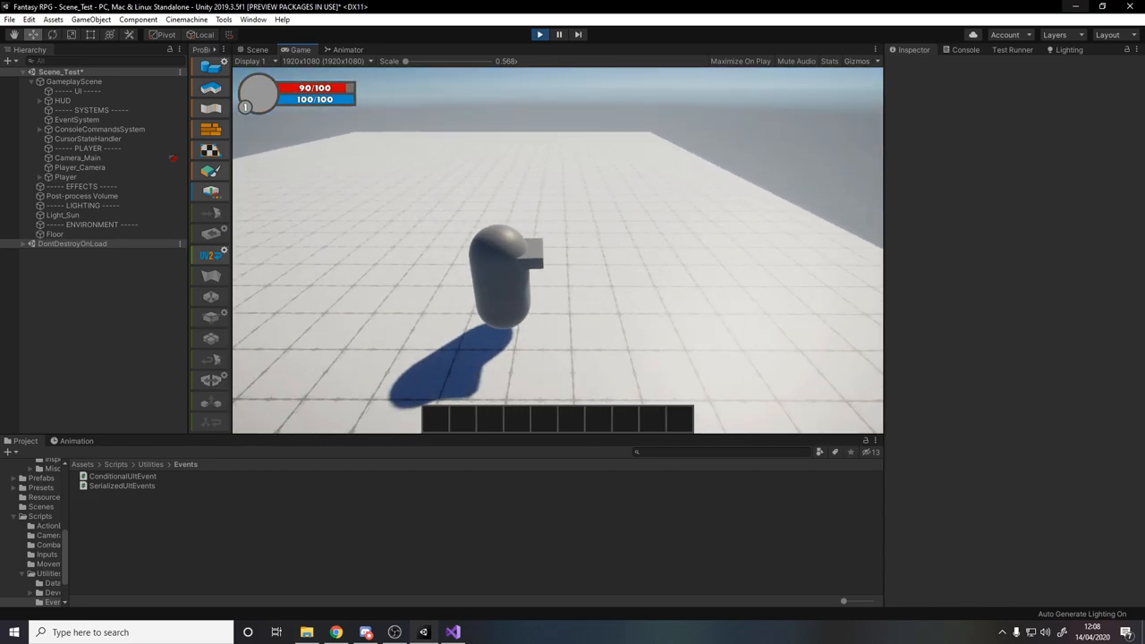
Stop Play after seeing health drop to 90/100 and remove the Player's Health Behaviour component
{"action": "left_click", "coordinate": [541, 34]}
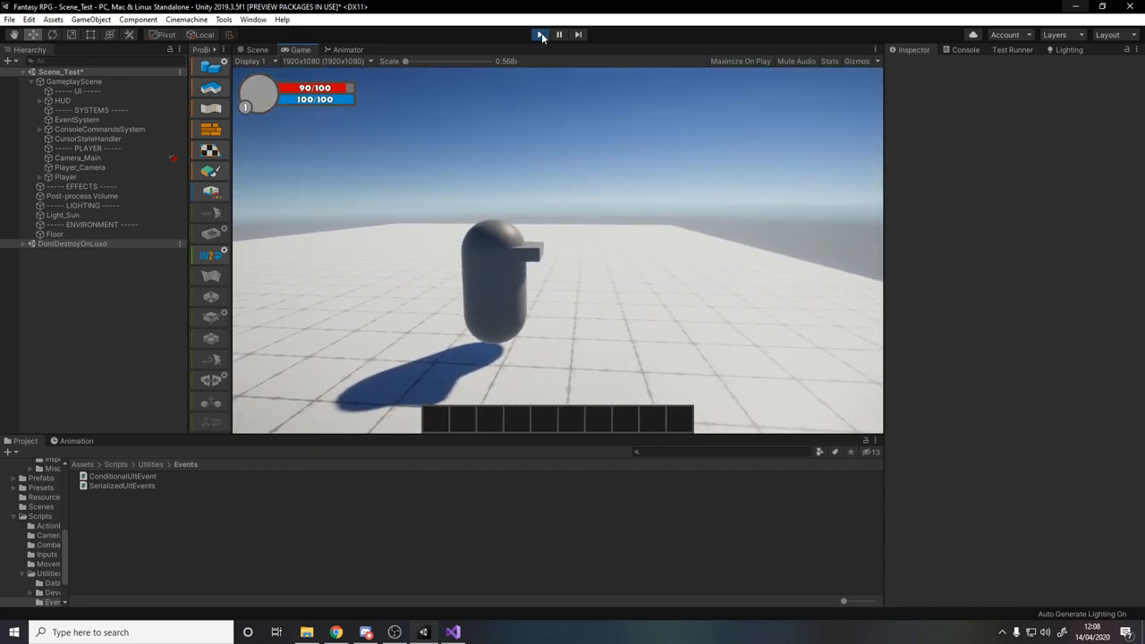
{"action": "left_click", "coordinate": [541, 34]}
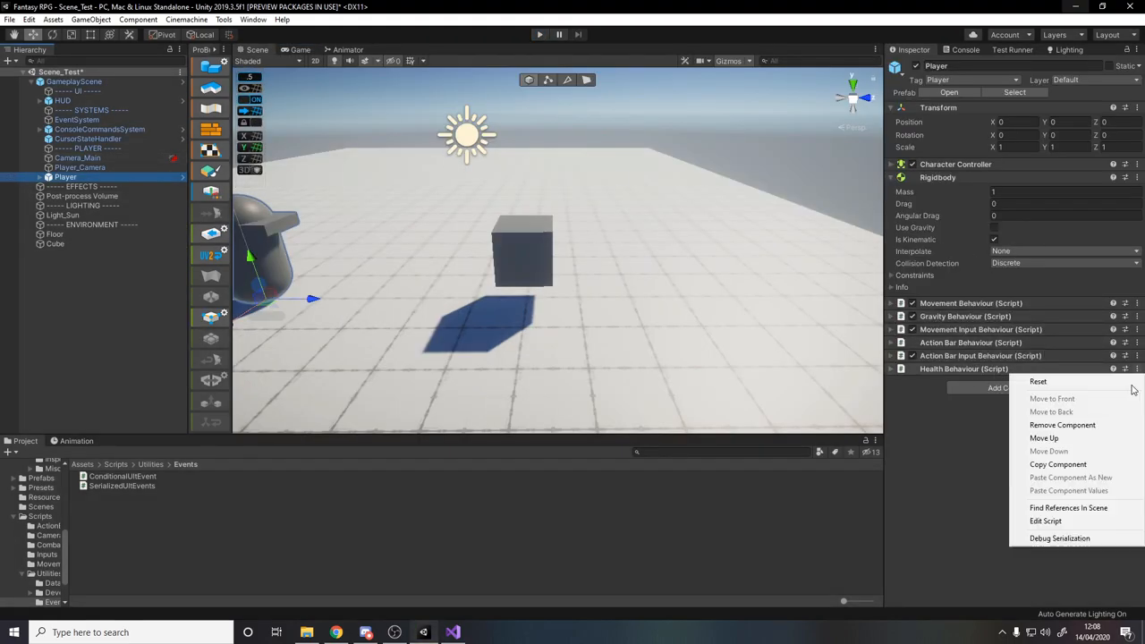
{"action": "left_click", "coordinate": [1062, 424]}
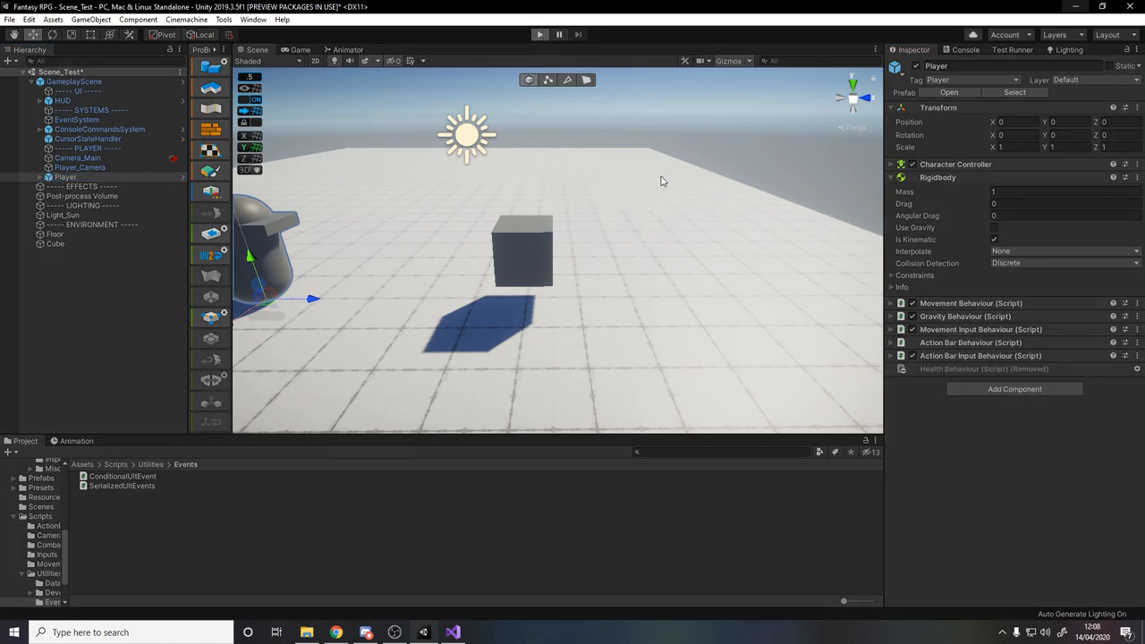
{"action": "left_click", "coordinate": [540, 34]}
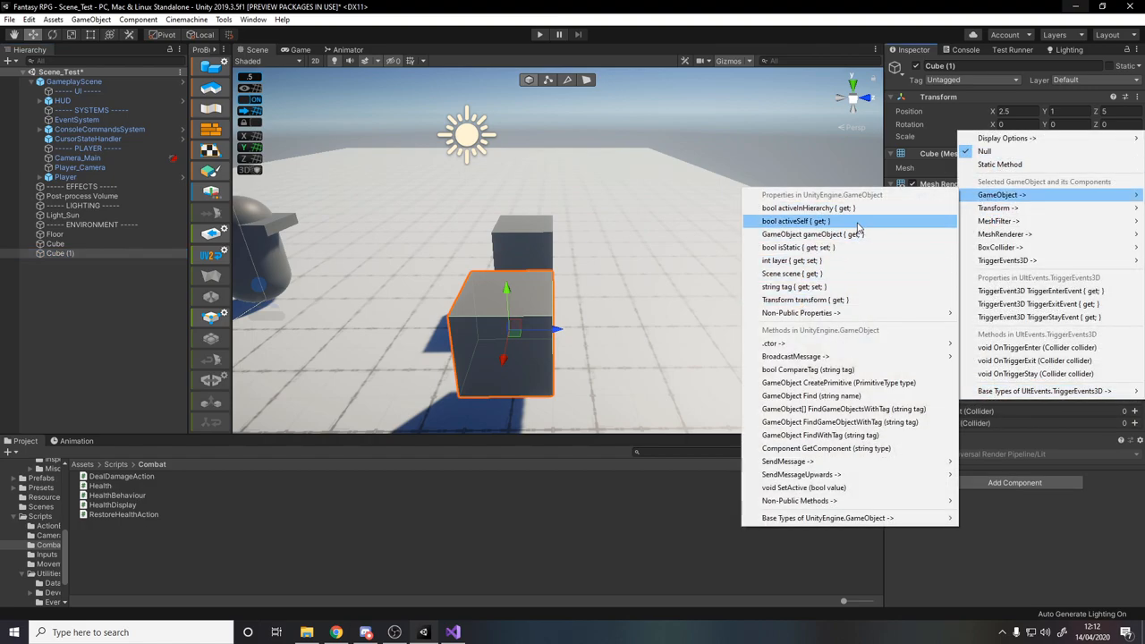
Make Cube (1)'s trigger-enter event set GameObject.activeSelf and start Play to test the cubes
{"action": "left_click", "coordinate": [794, 222]}
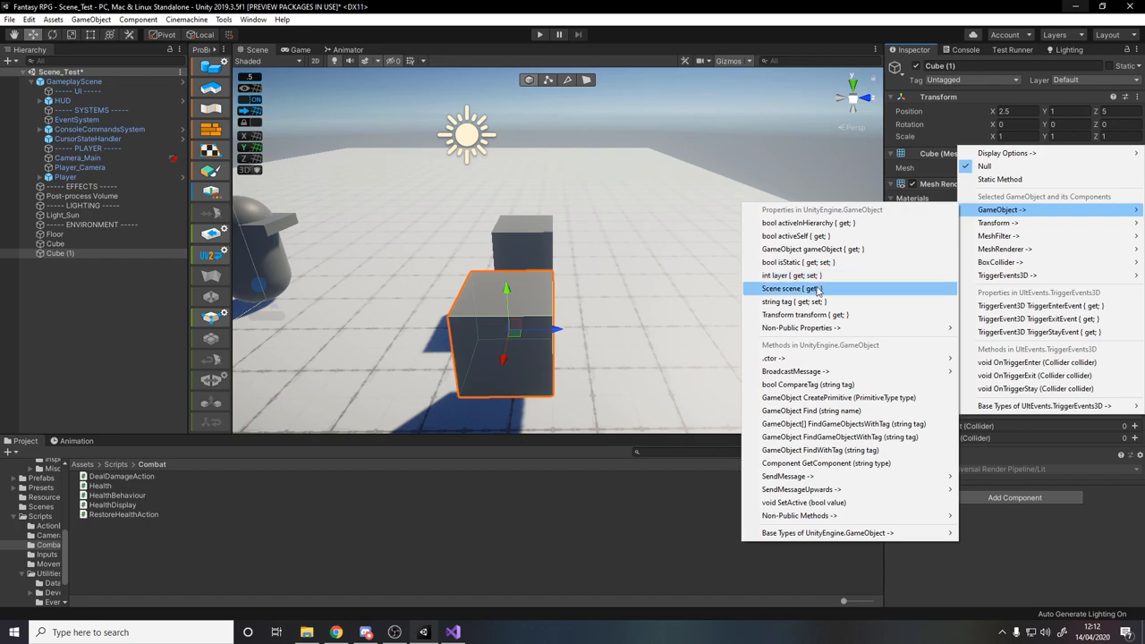
{"action": "mouse_move", "coordinate": [862, 244]}
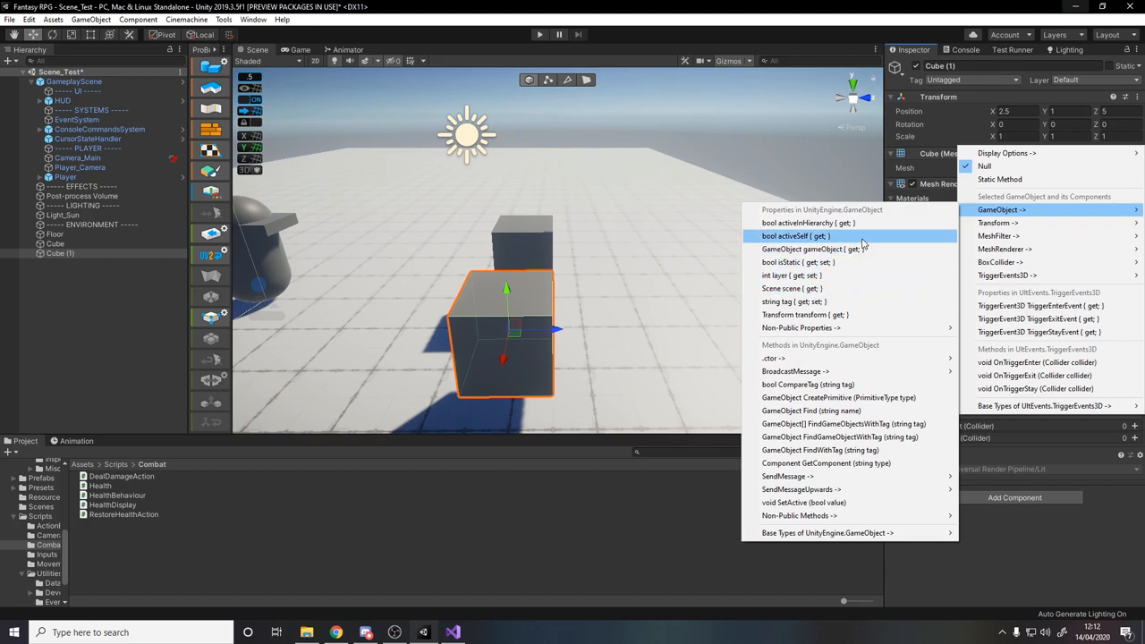
{"action": "left_click", "coordinate": [794, 236]}
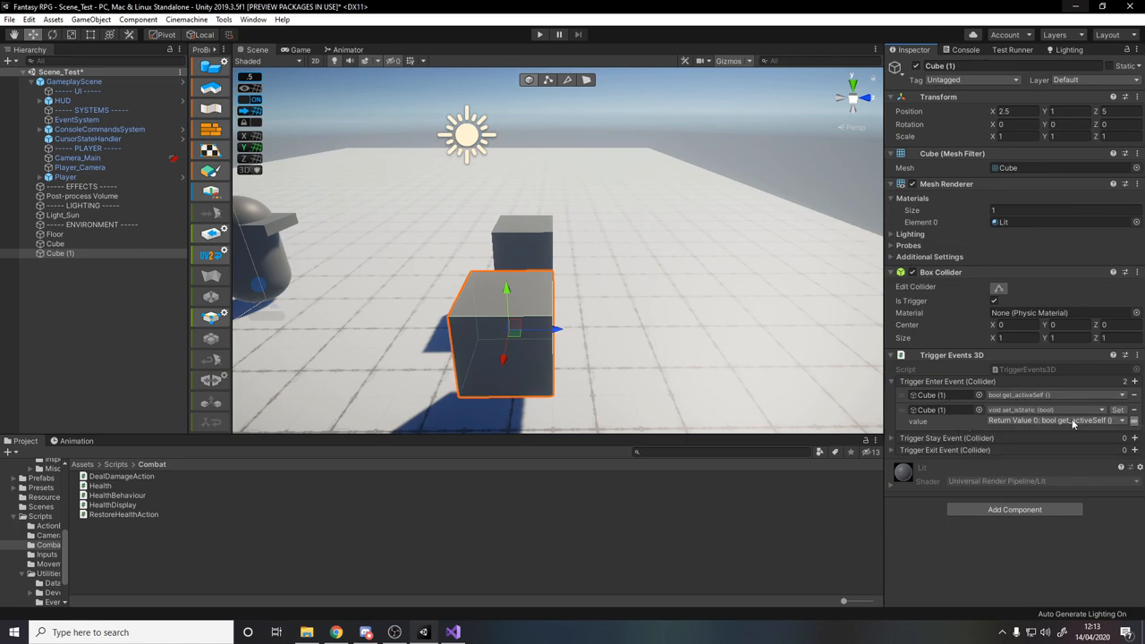
{"action": "mouse_move", "coordinate": [1054, 431]}
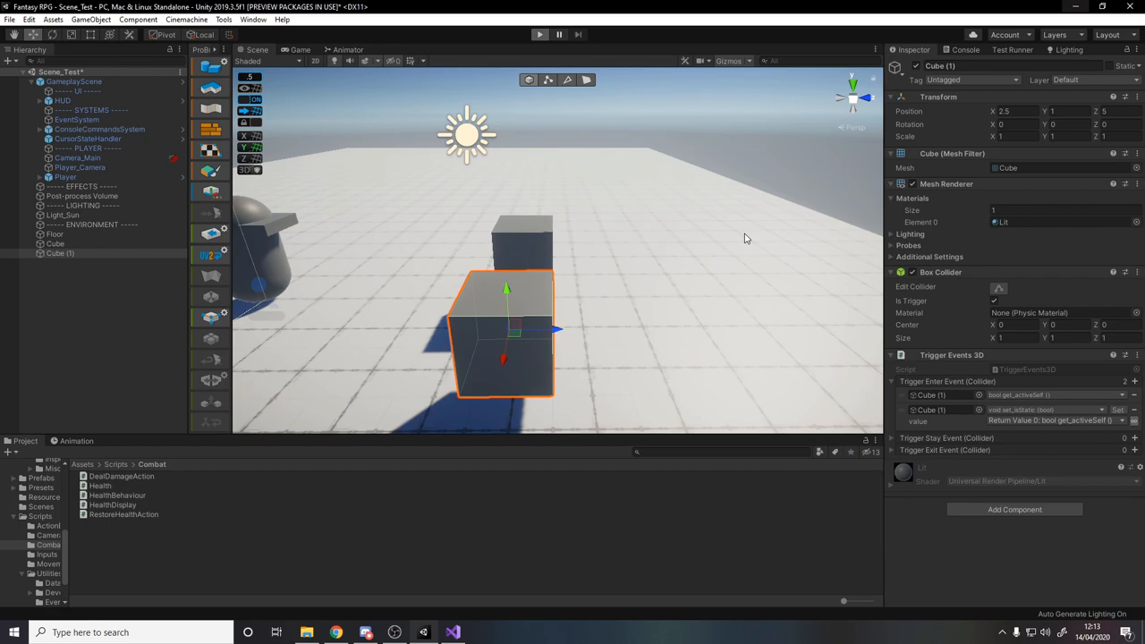
{"action": "left_click", "coordinate": [539, 34]}
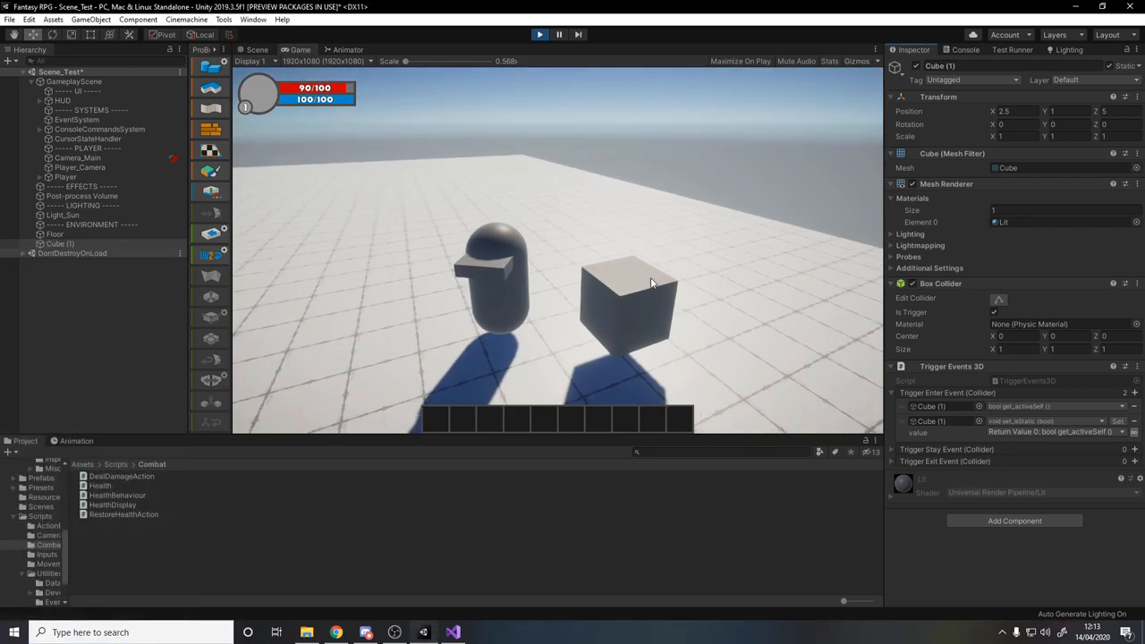
{"action": "mouse_move", "coordinate": [626, 235]}
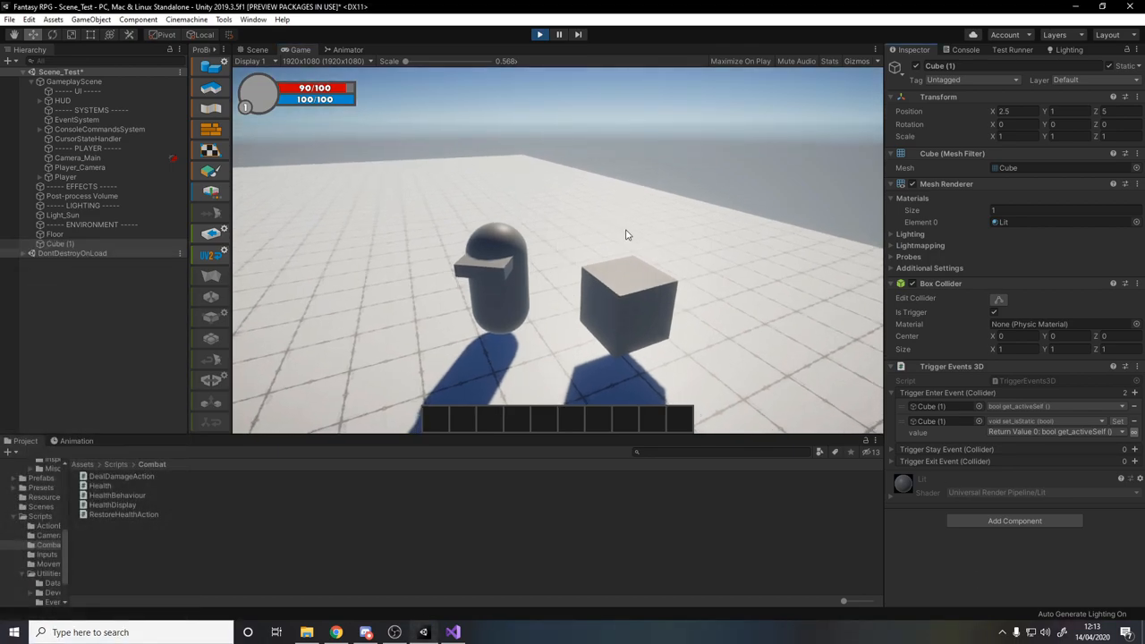
Stop Play mode after the player stood beside the second cube with health reading 90/100
{"action": "left_click", "coordinate": [540, 34]}
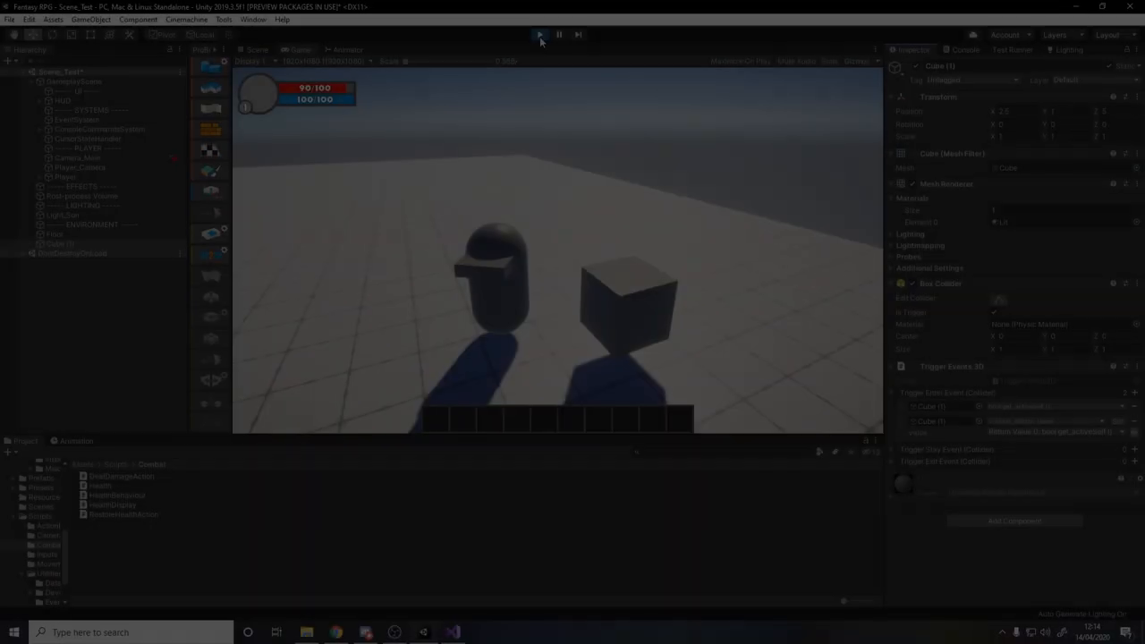